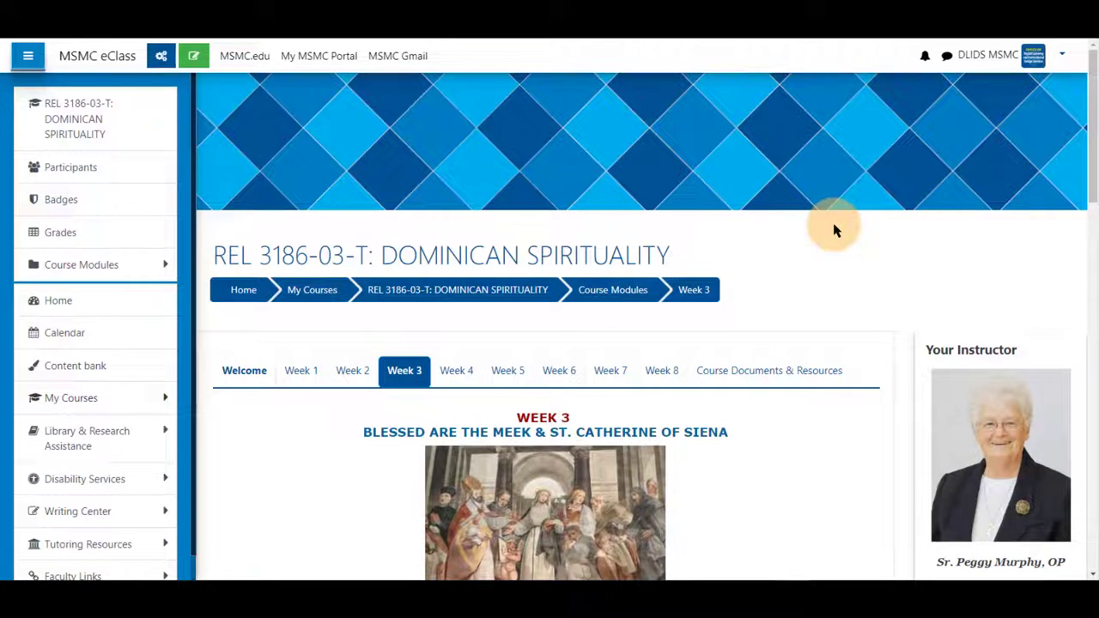
mouse_move(192, 55)
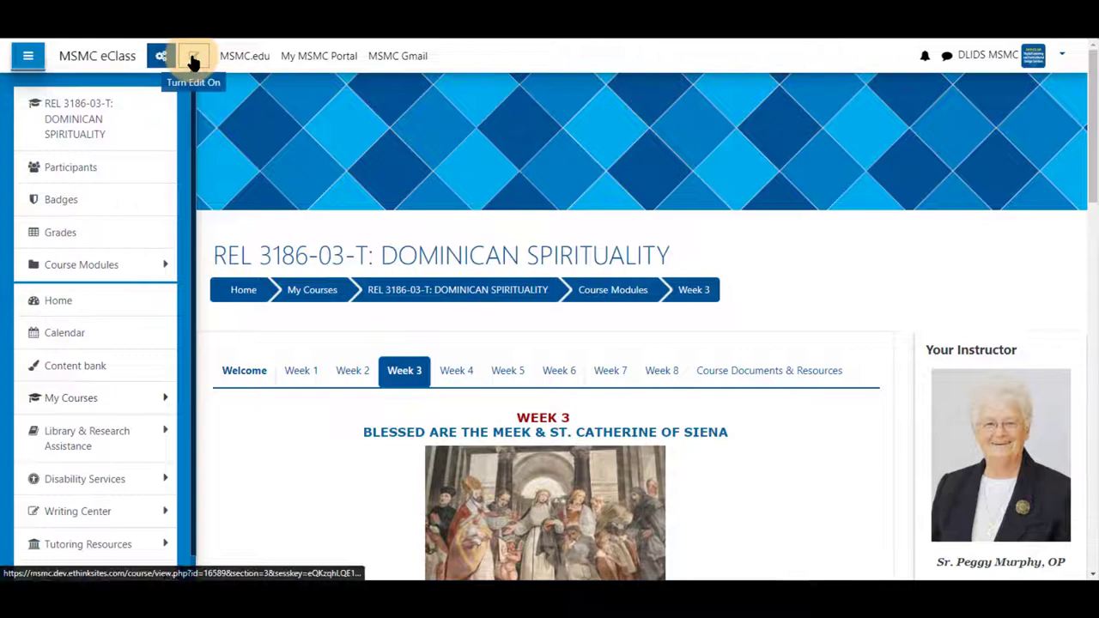
Turn editing on and bring up the Edit menu for the Week 3 St. Catherine of Siena discussion
click(192, 55)
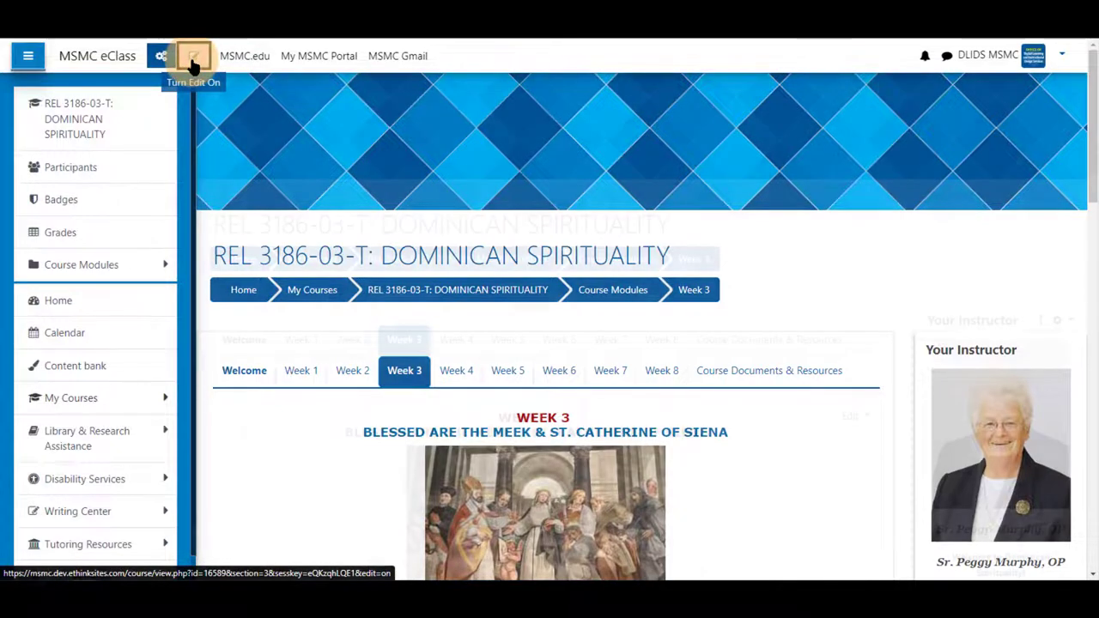
click(192, 55)
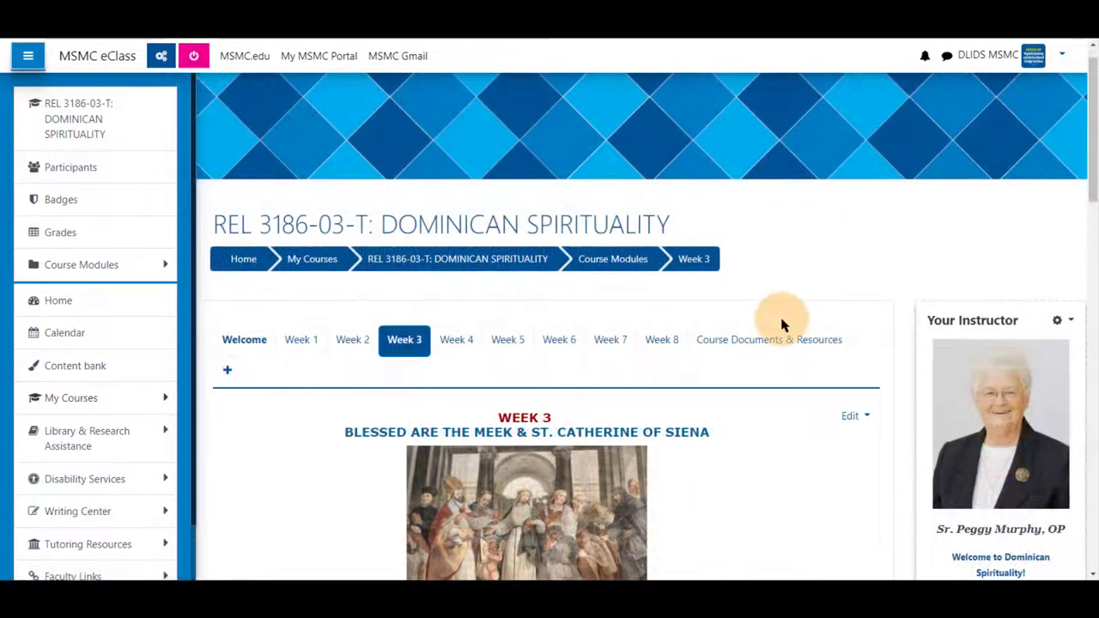
scroll(down, 3)
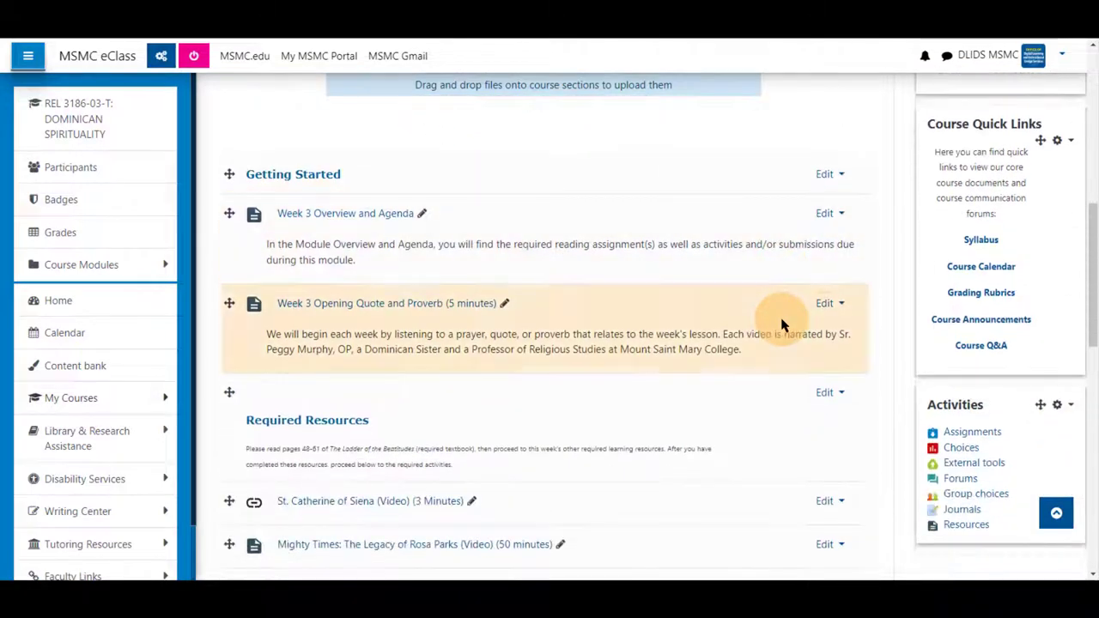
scroll(down, 3)
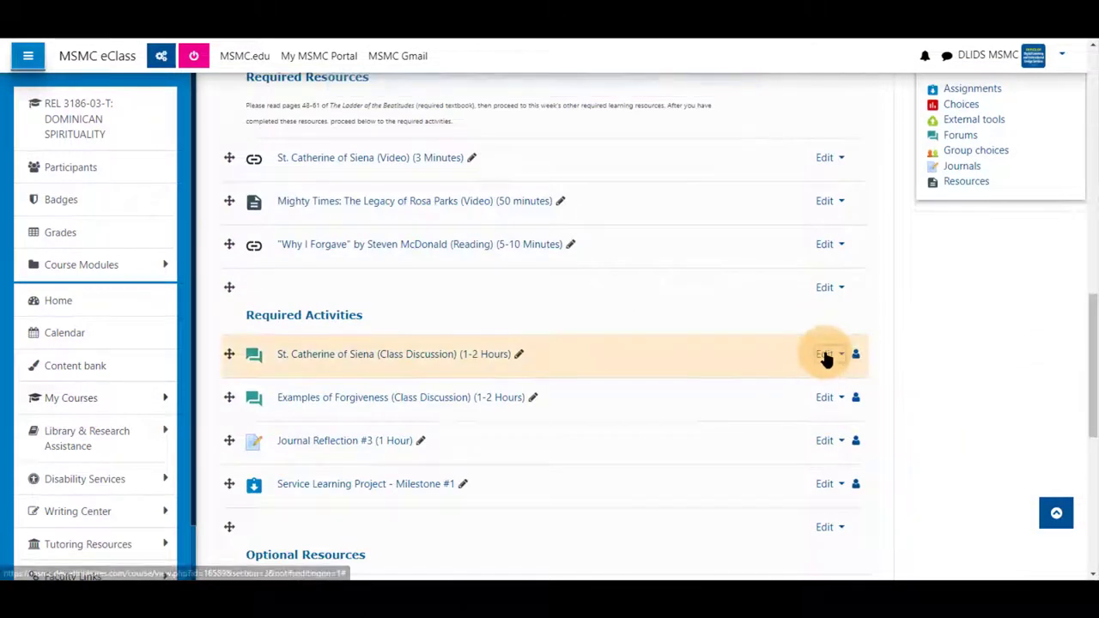
click(826, 354)
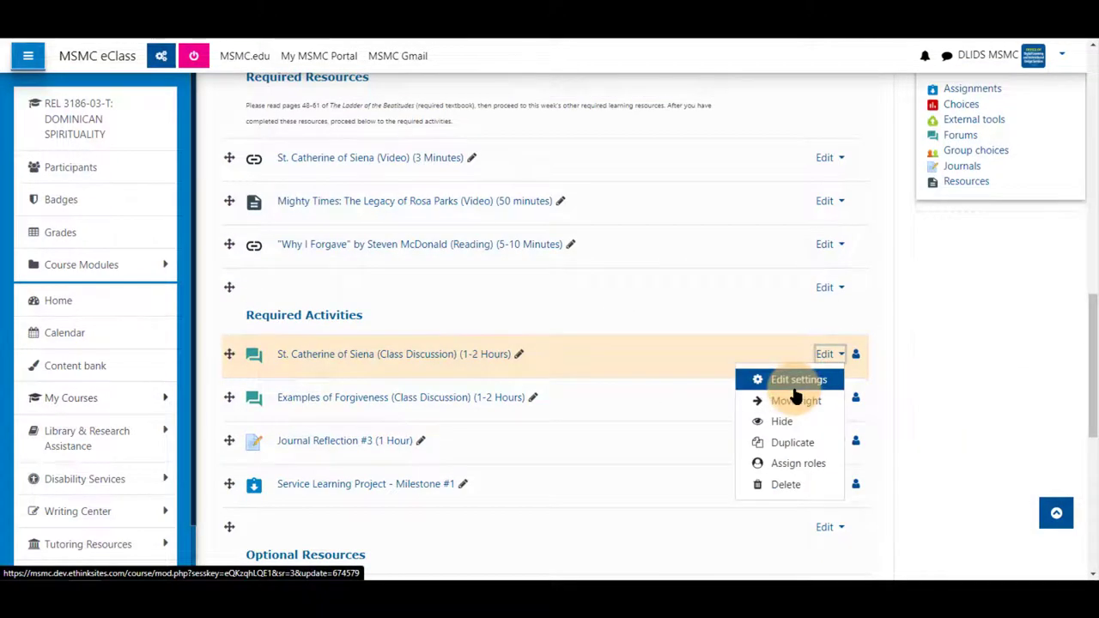
Enter the activity's Edit settings and reach its Activity completion section
click(798, 380)
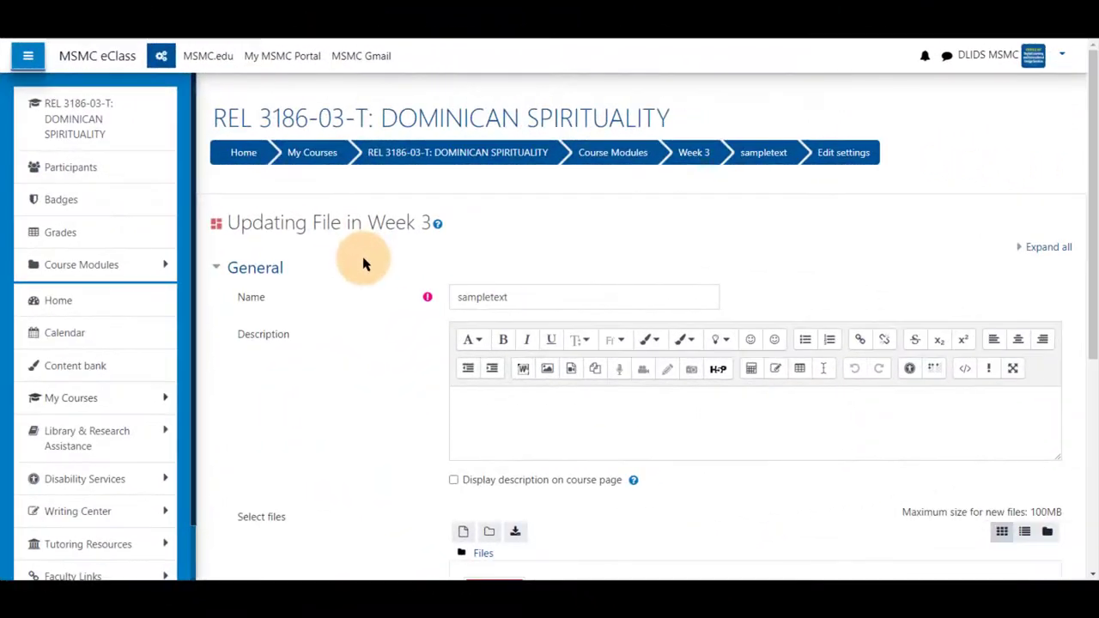
scroll(down, 3)
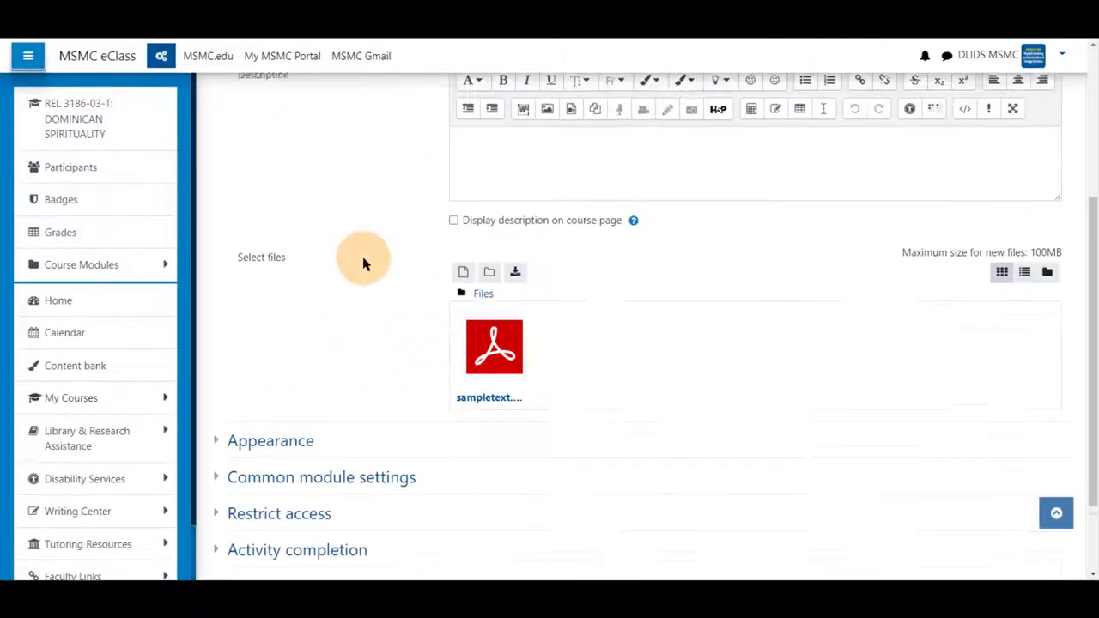
click(269, 440)
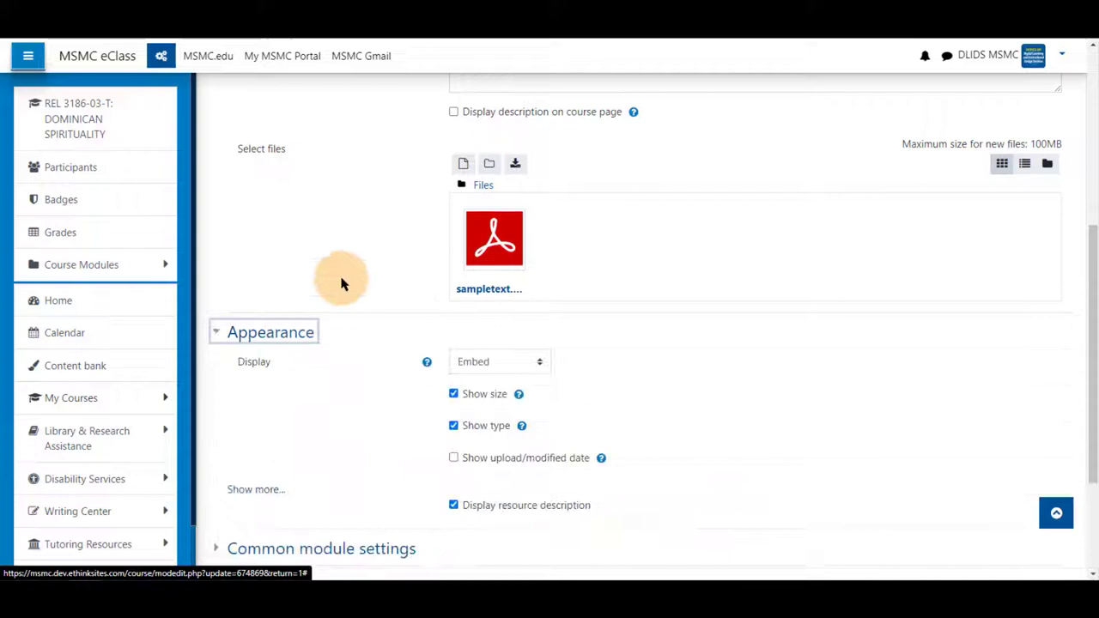
scroll(down, 3)
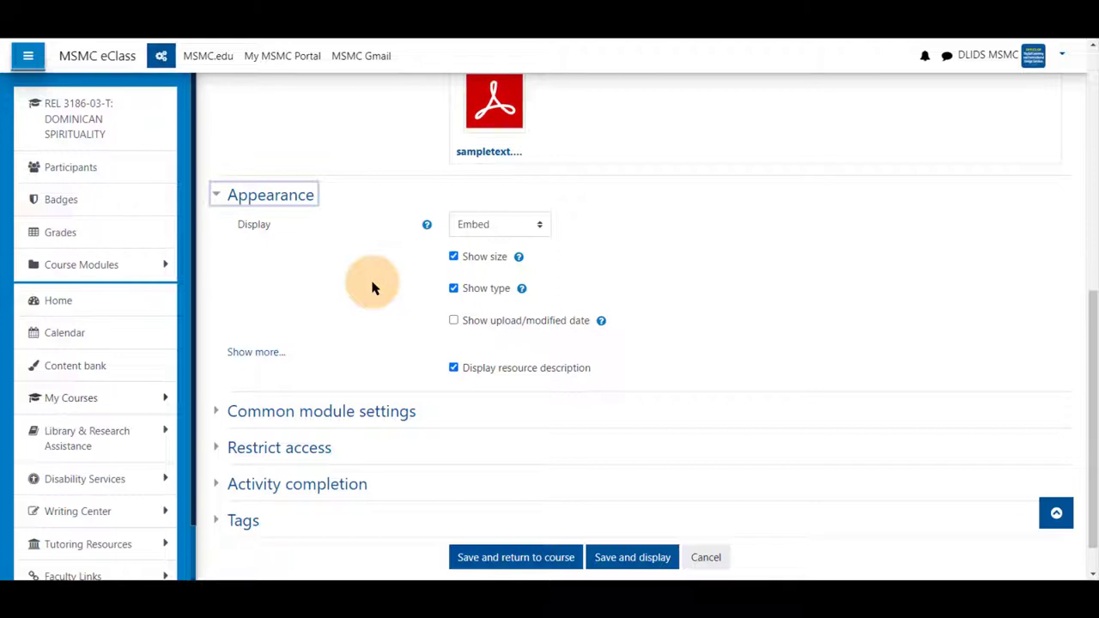
click(297, 485)
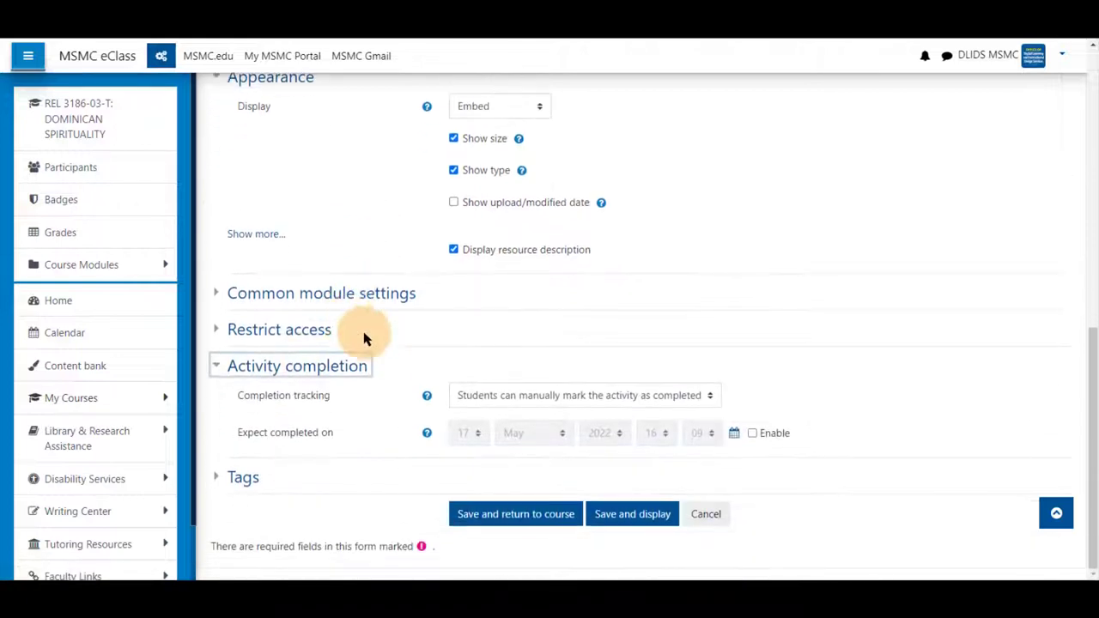
mouse_move(536, 395)
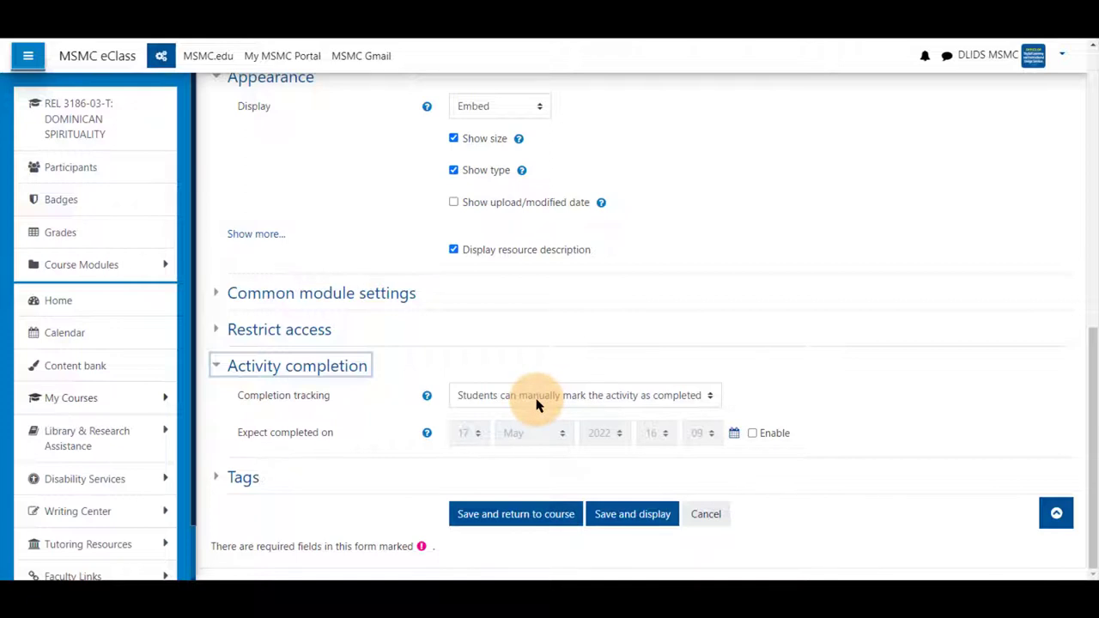
Set completion tracking to 'complete when conditions are met' with Require view ticked
click(584, 395)
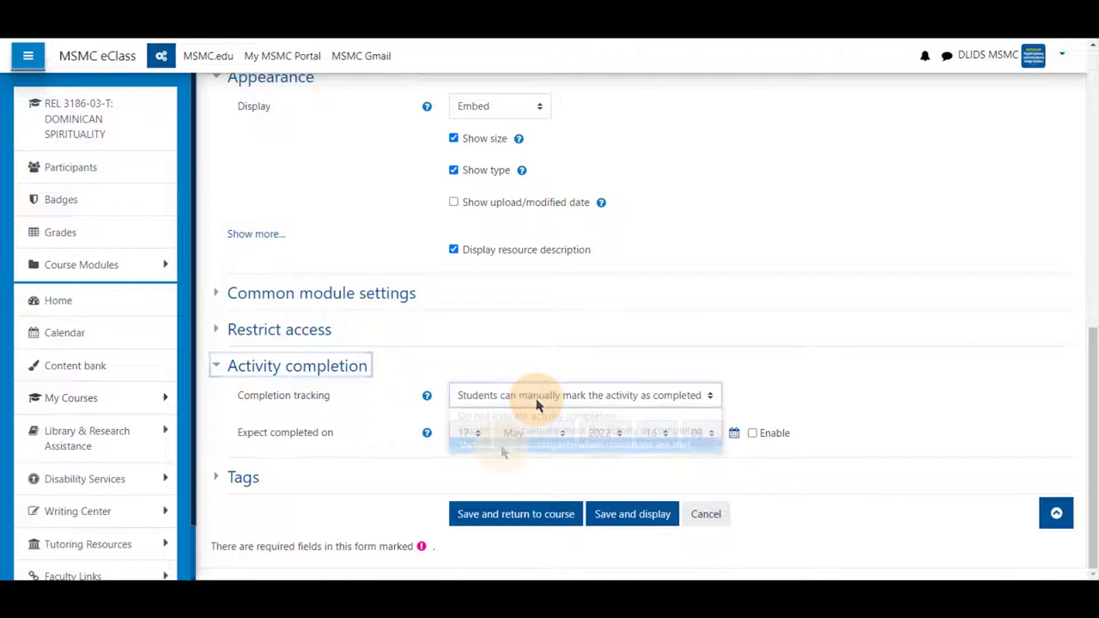
click(584, 395)
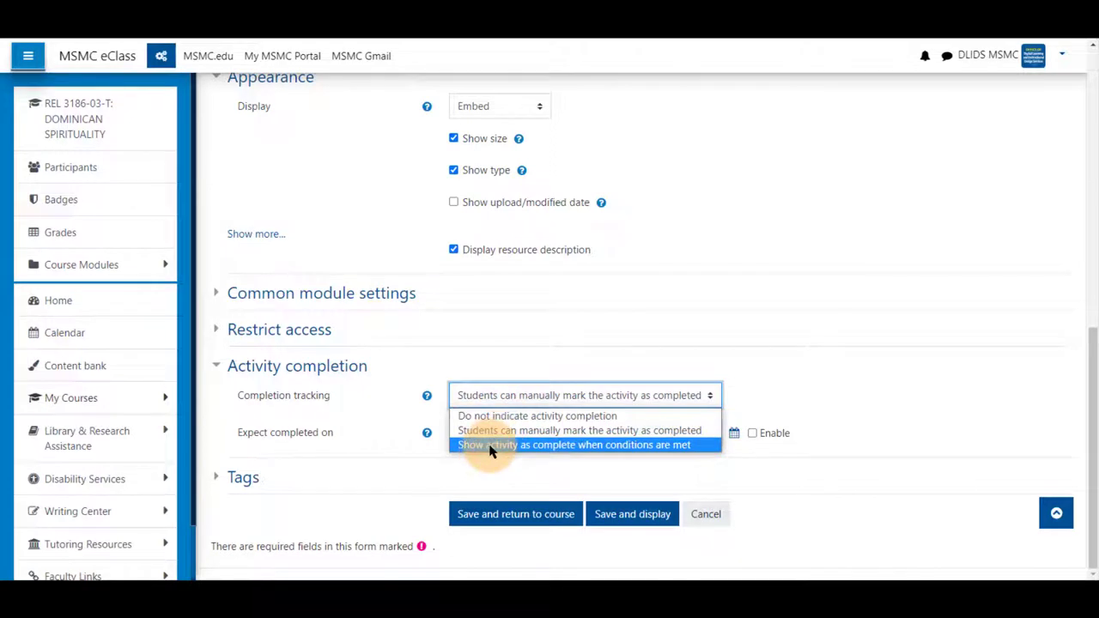
click(574, 444)
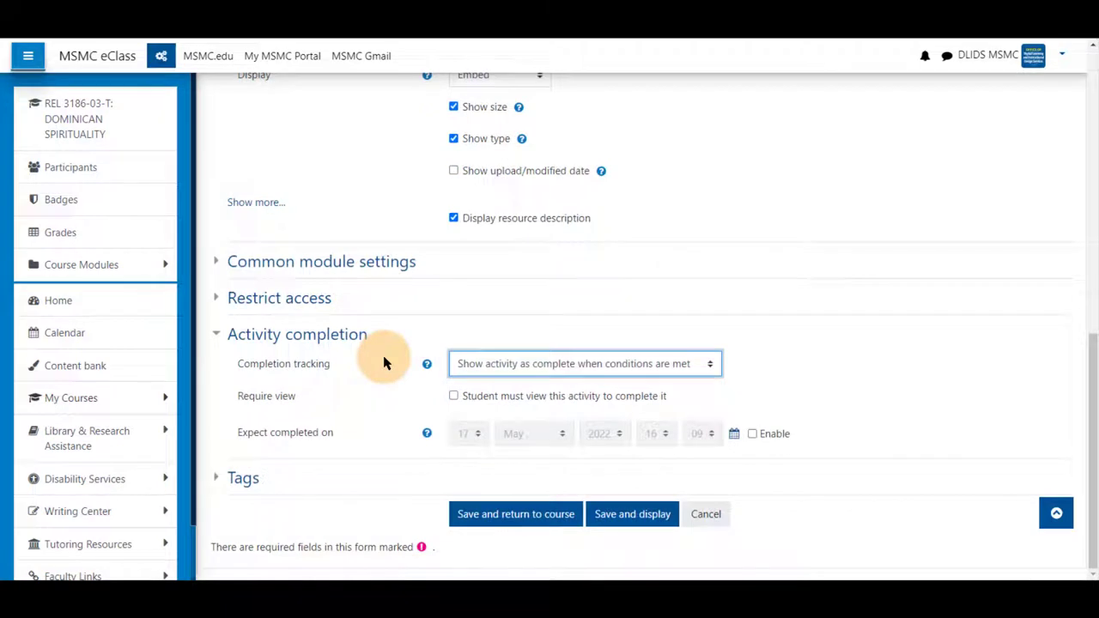
mouse_move(384, 377)
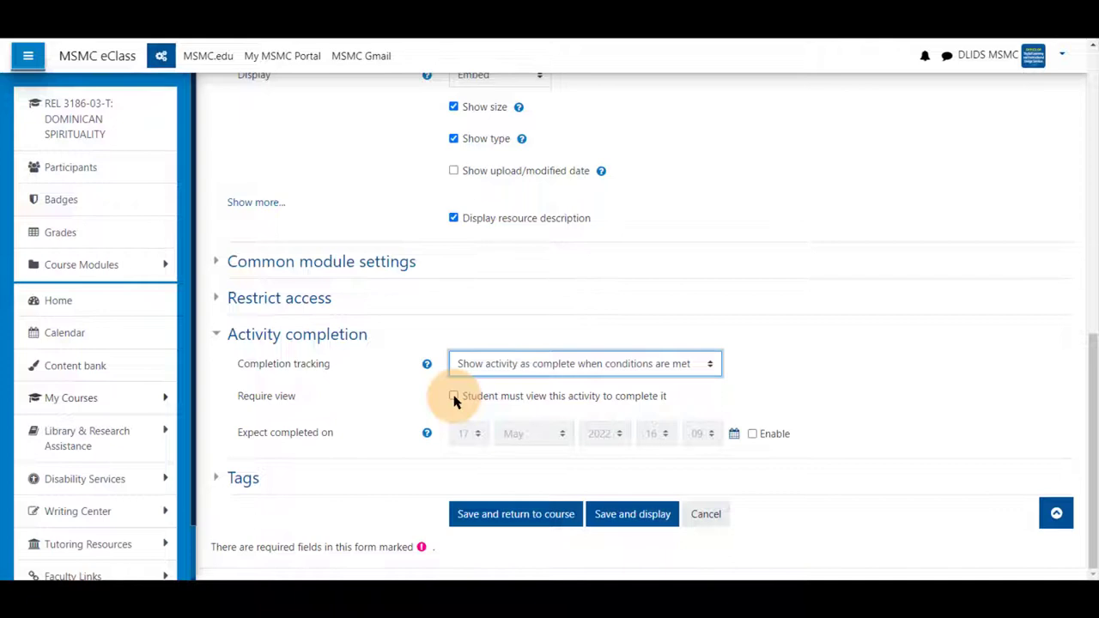
click(453, 395)
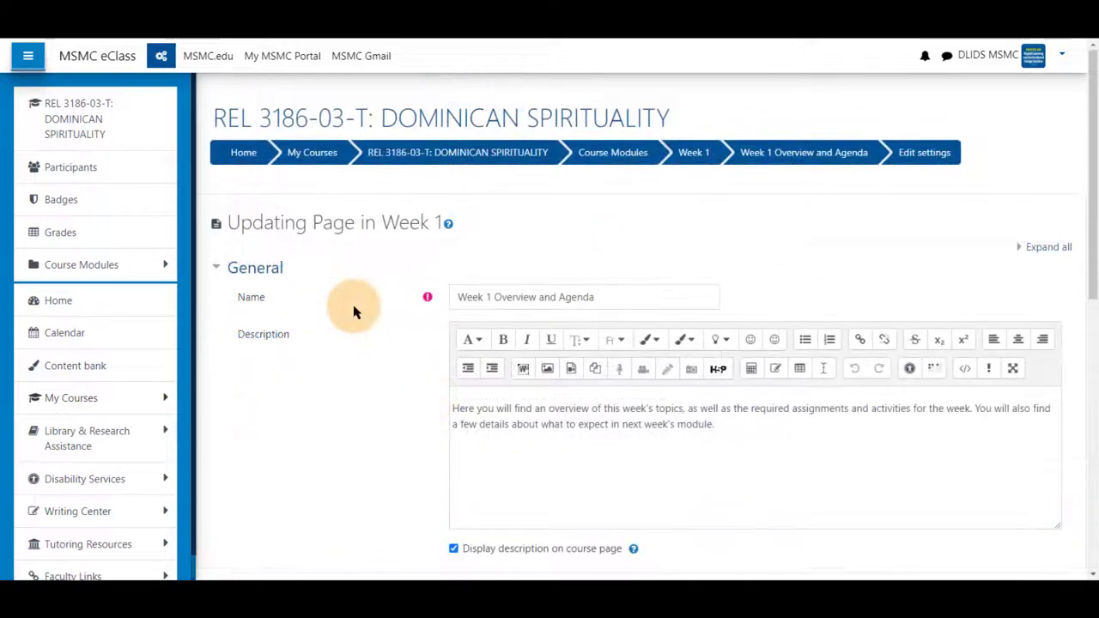
Set the Overview and Agenda page to complete when conditions are met, requiring a view
scroll(down, 3)
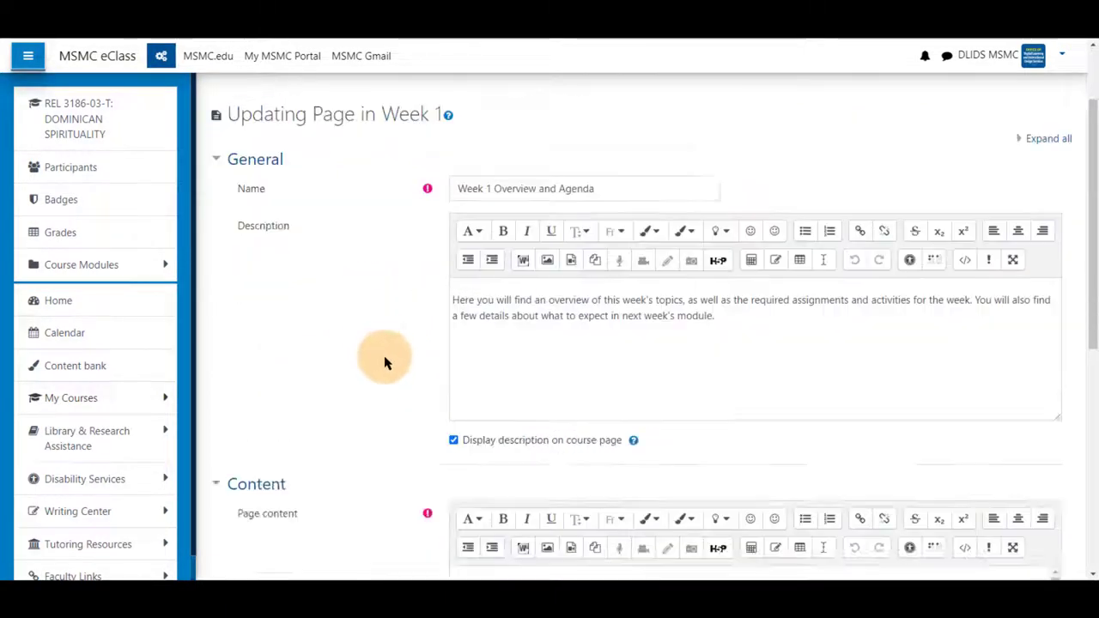
scroll(down, 3)
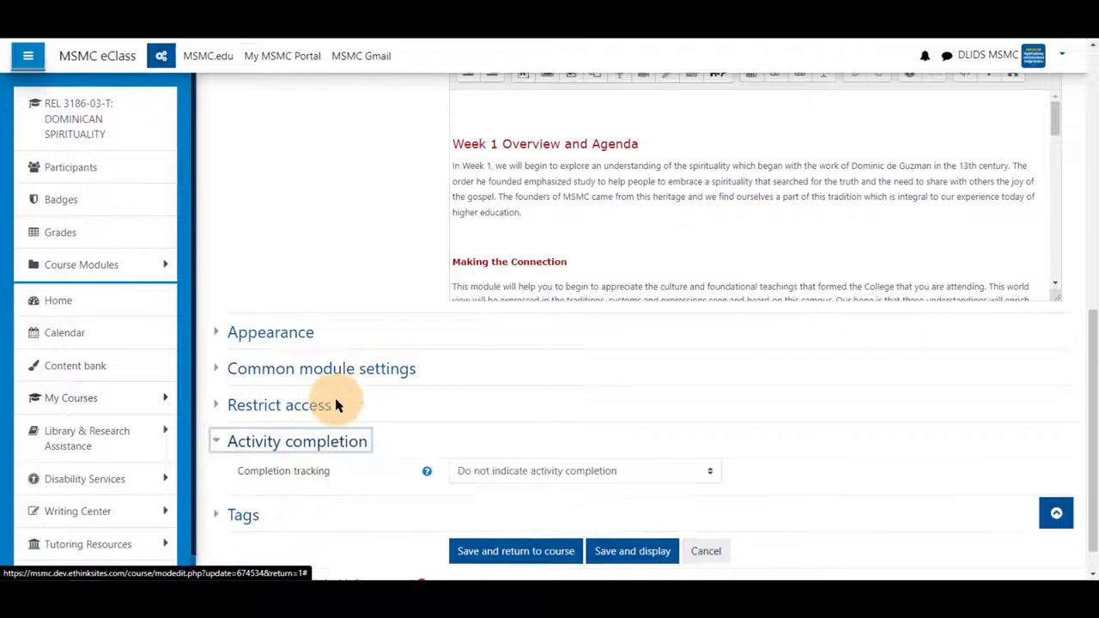
click(583, 470)
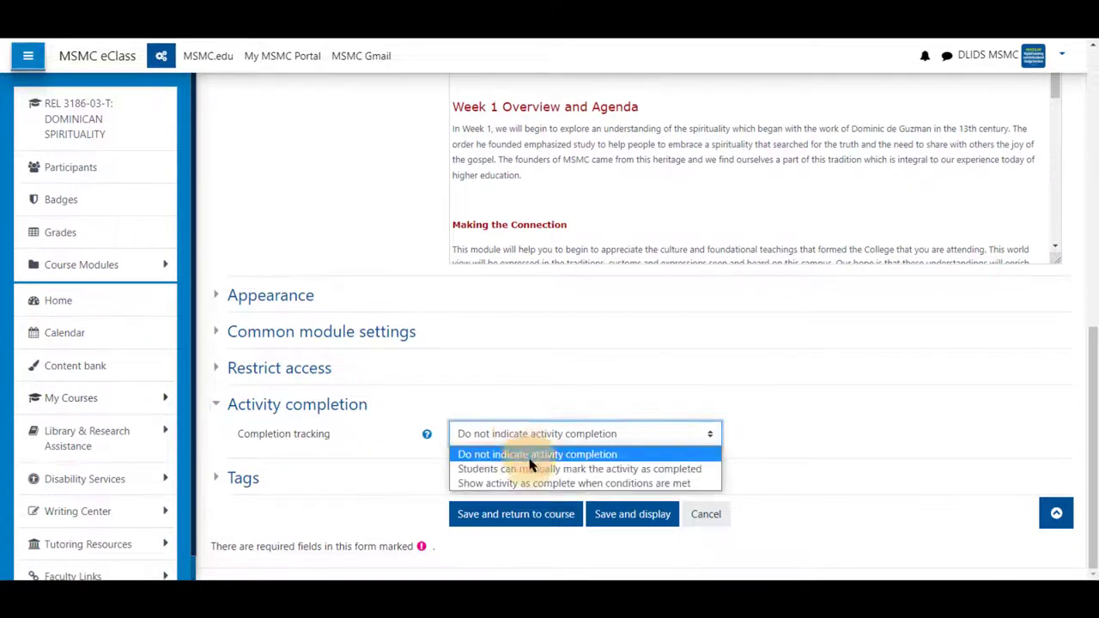
click(574, 483)
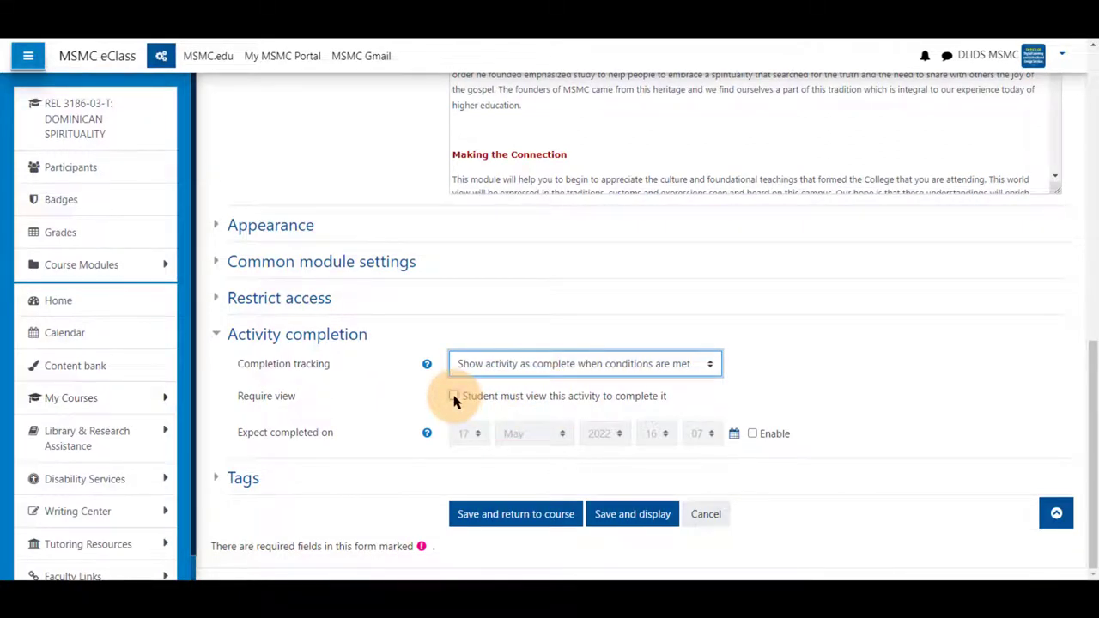
click(453, 395)
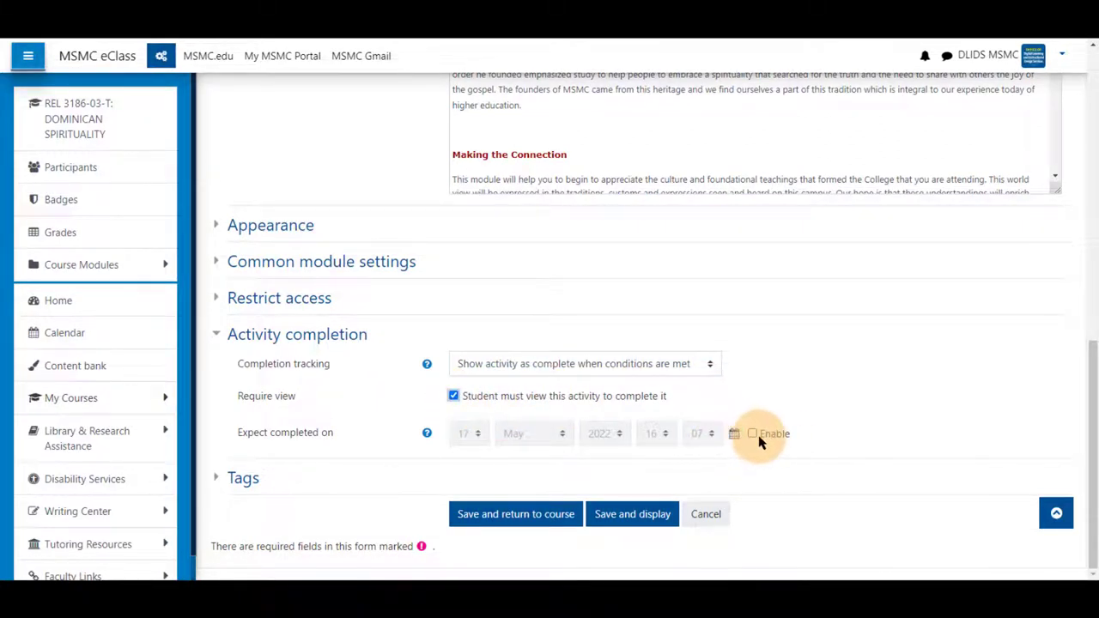
Enable 'Expect completed on' and set the expected date to 30 May 2022
click(752, 432)
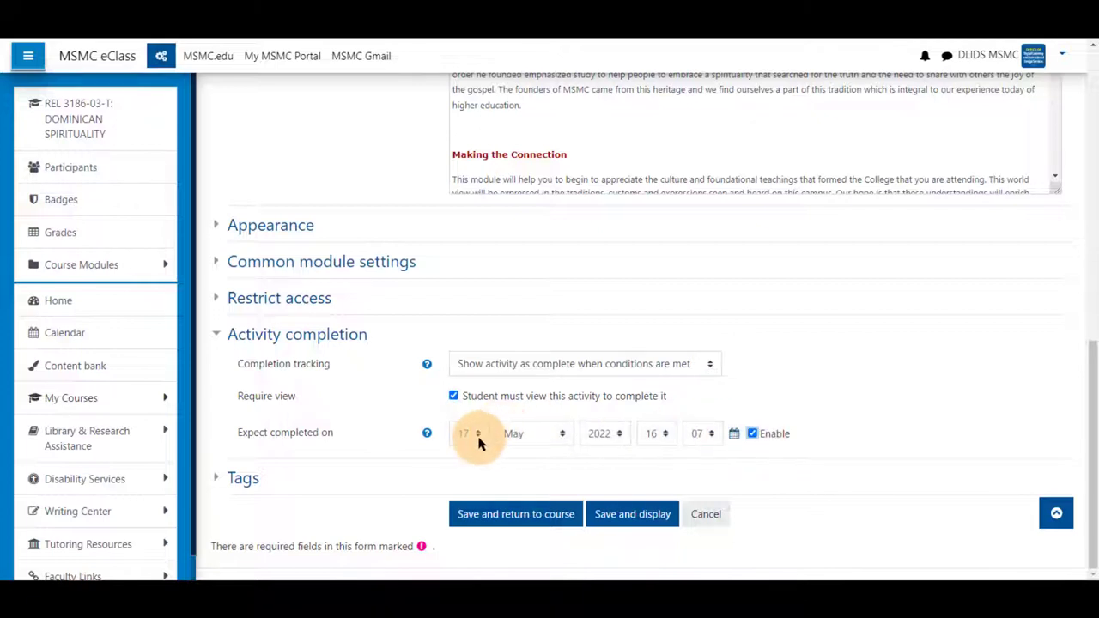
click(467, 432)
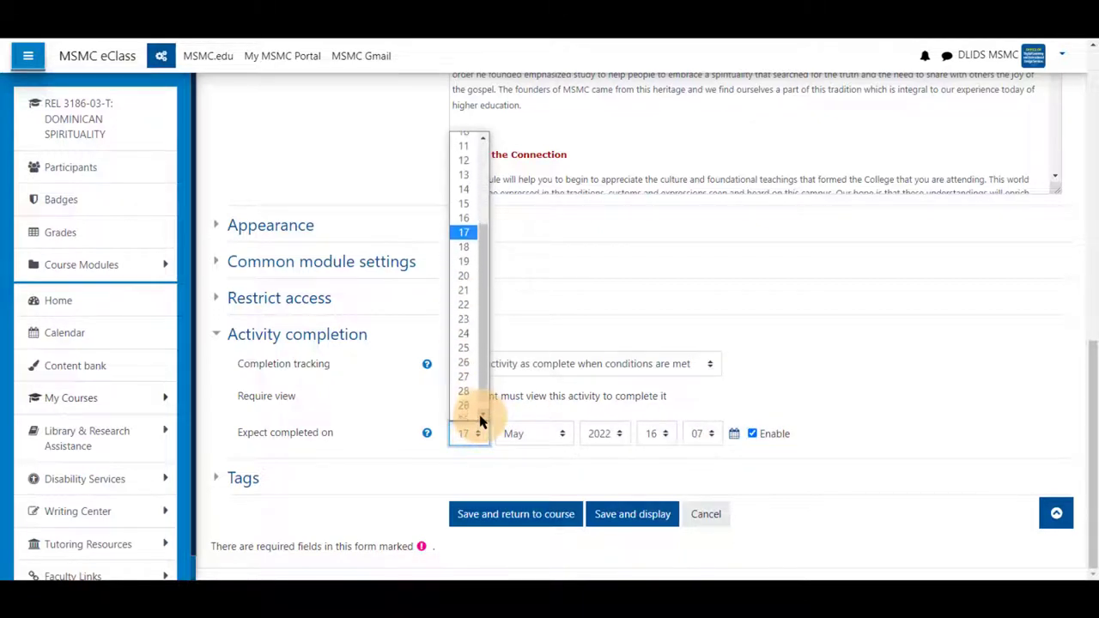
click(463, 432)
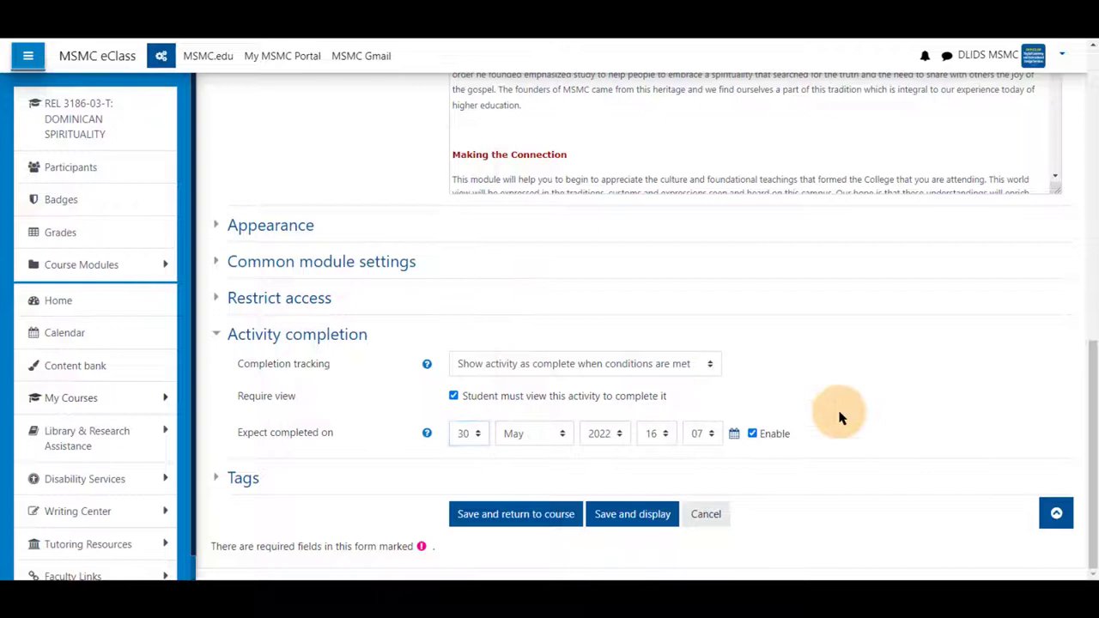
mouse_move(484, 419)
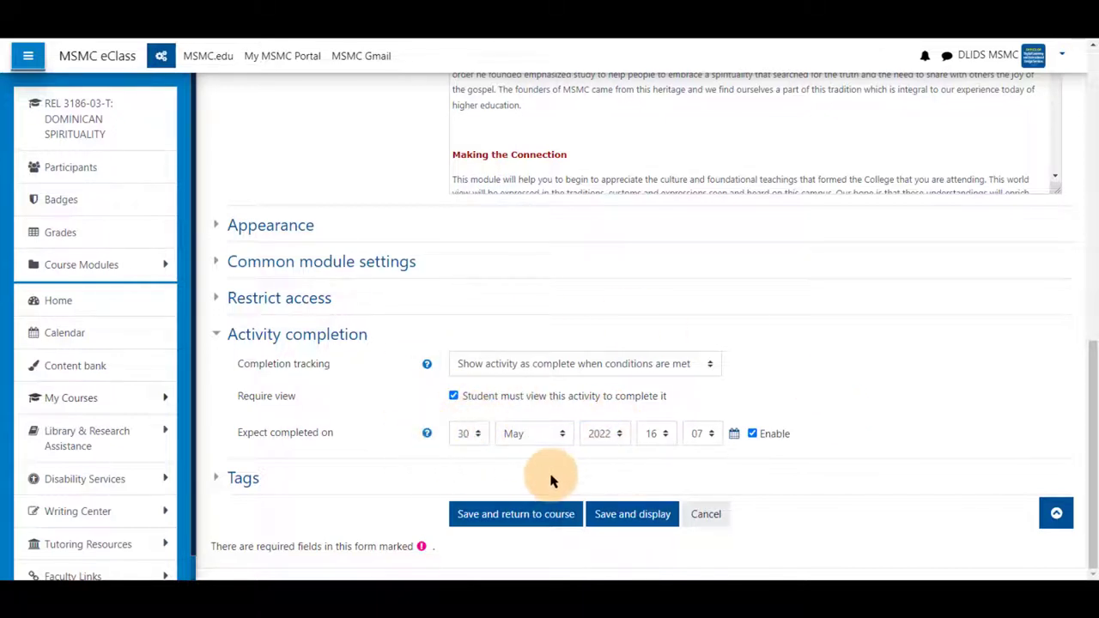
mouse_move(495, 455)
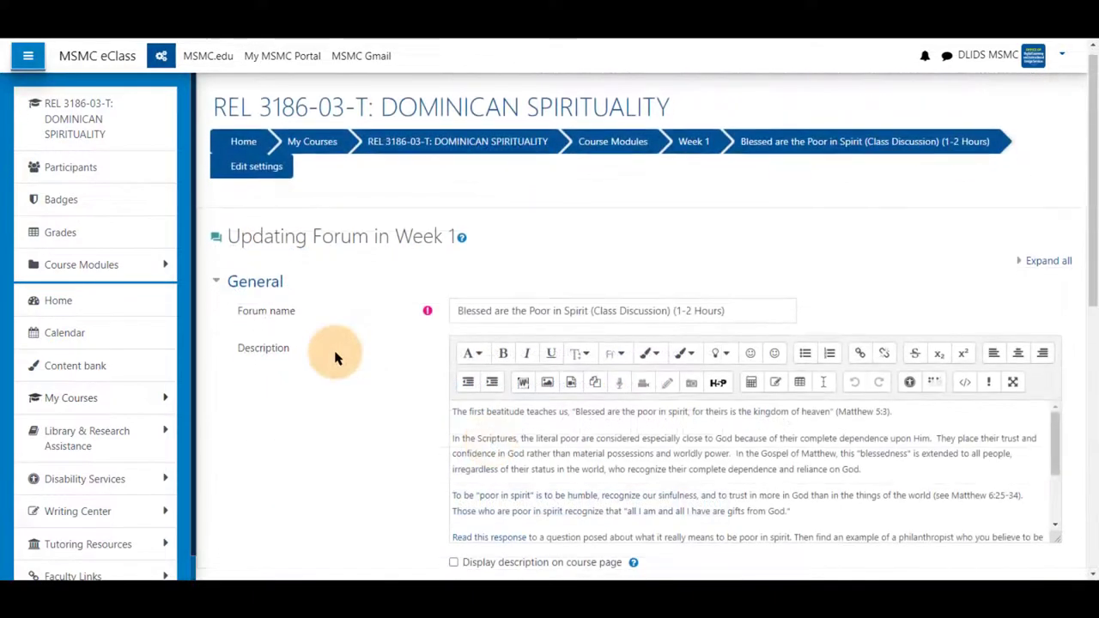
Require students to view the Week 1 forum under conditions-met completion tracking
scroll(down, 3)
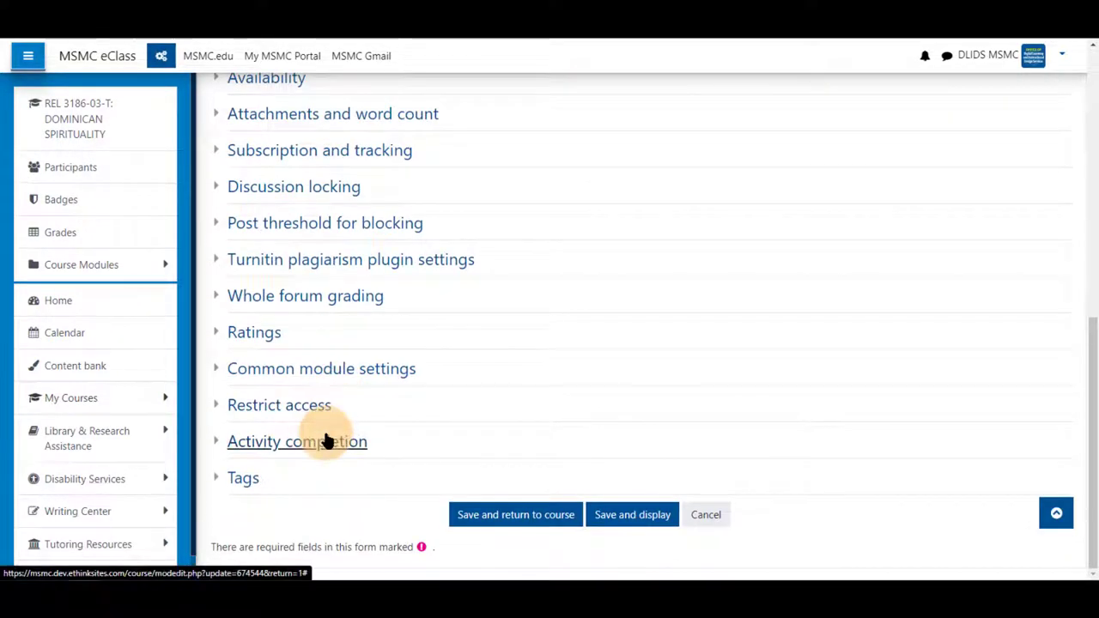
click(296, 439)
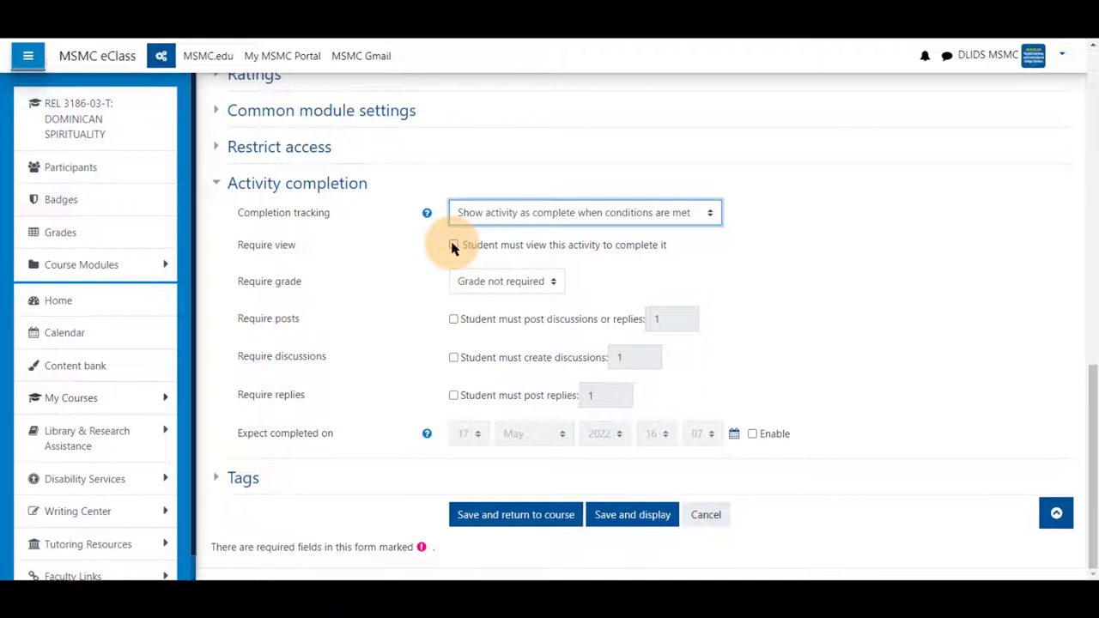
click(453, 244)
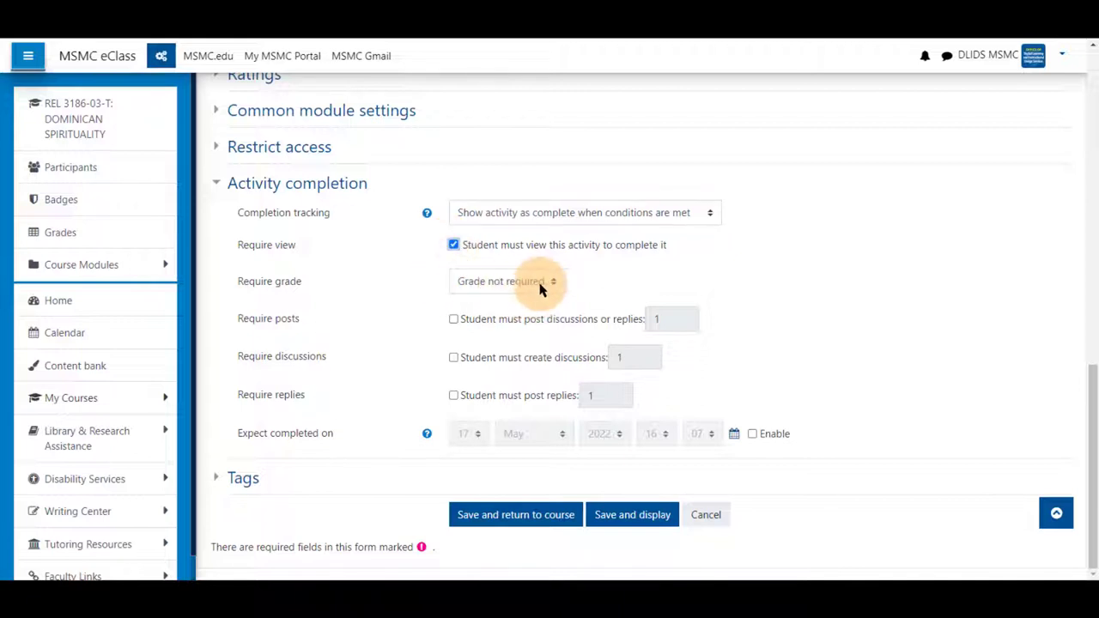
click(507, 281)
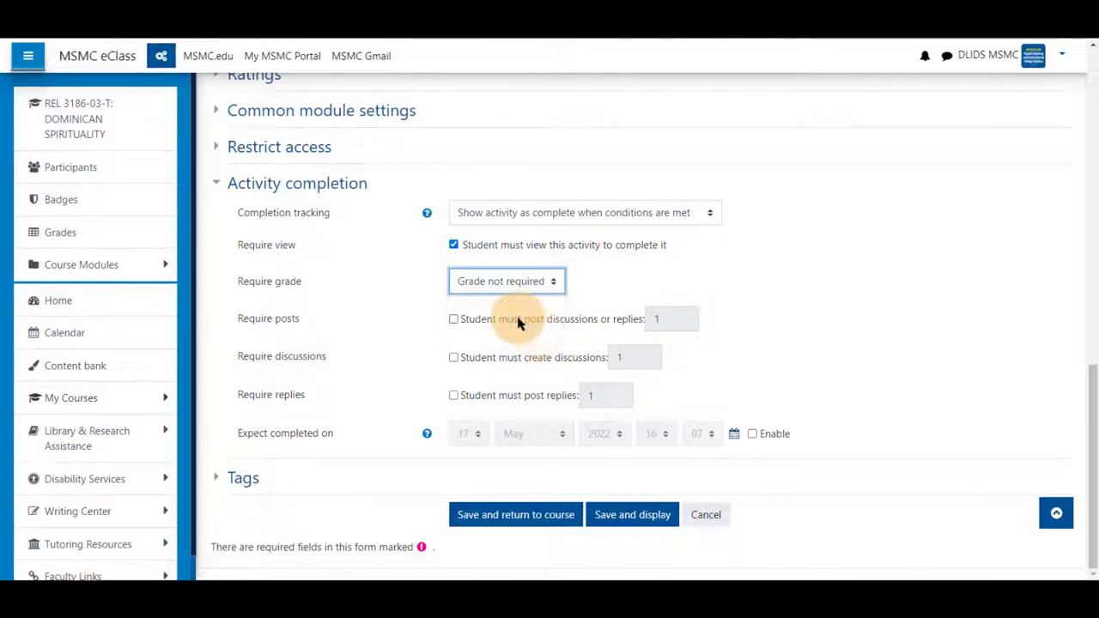
Require a discussion and 3 replies instead of a general posts requirement
click(453, 317)
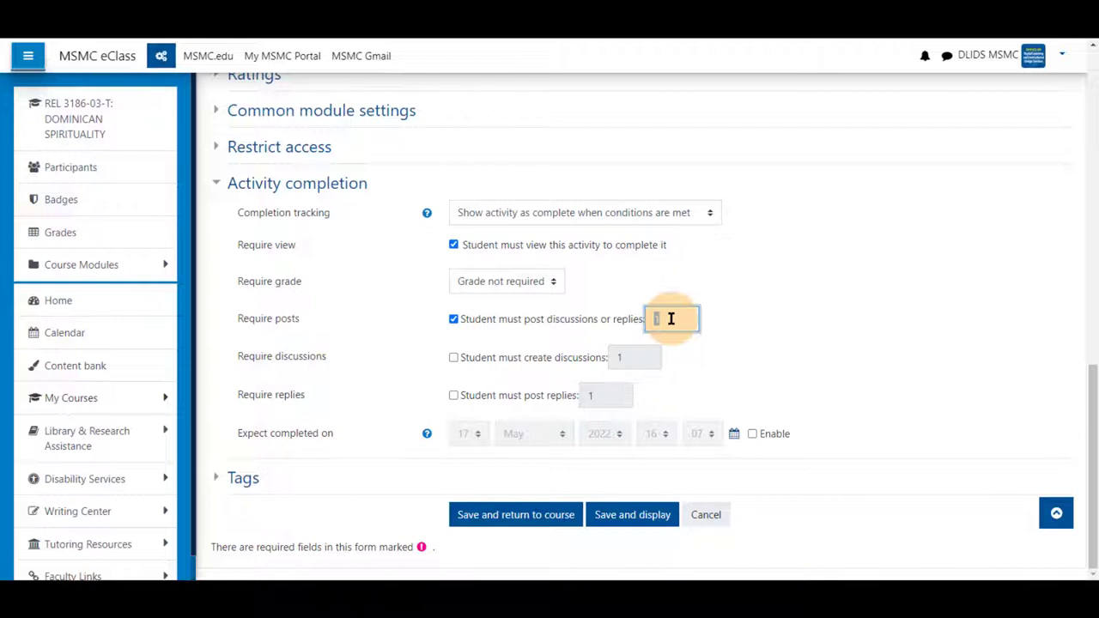
click(453, 318)
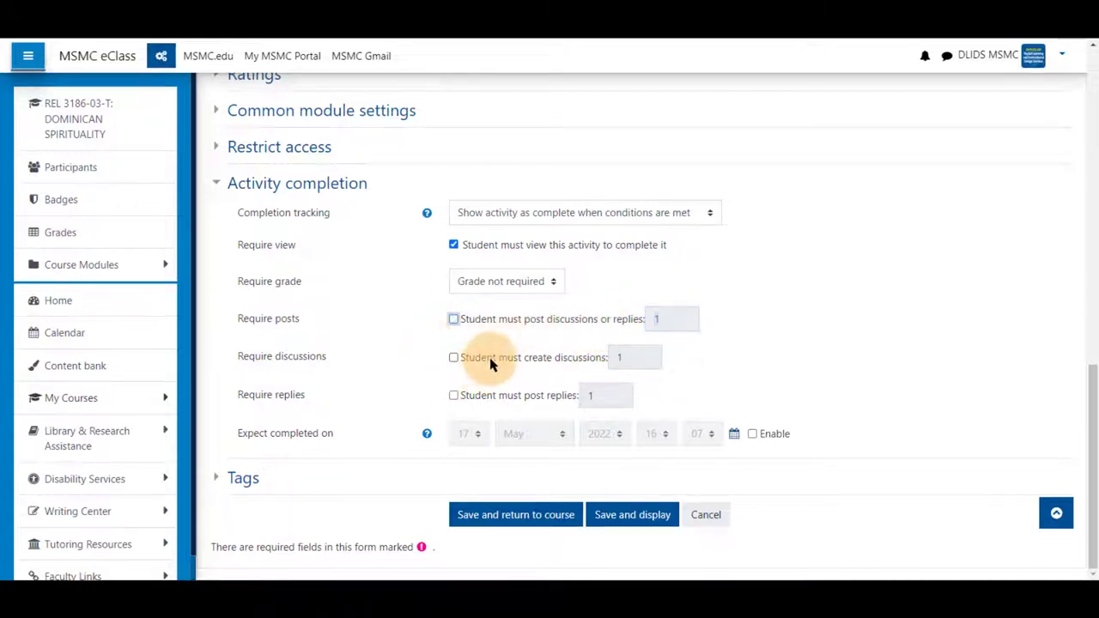
click(454, 357)
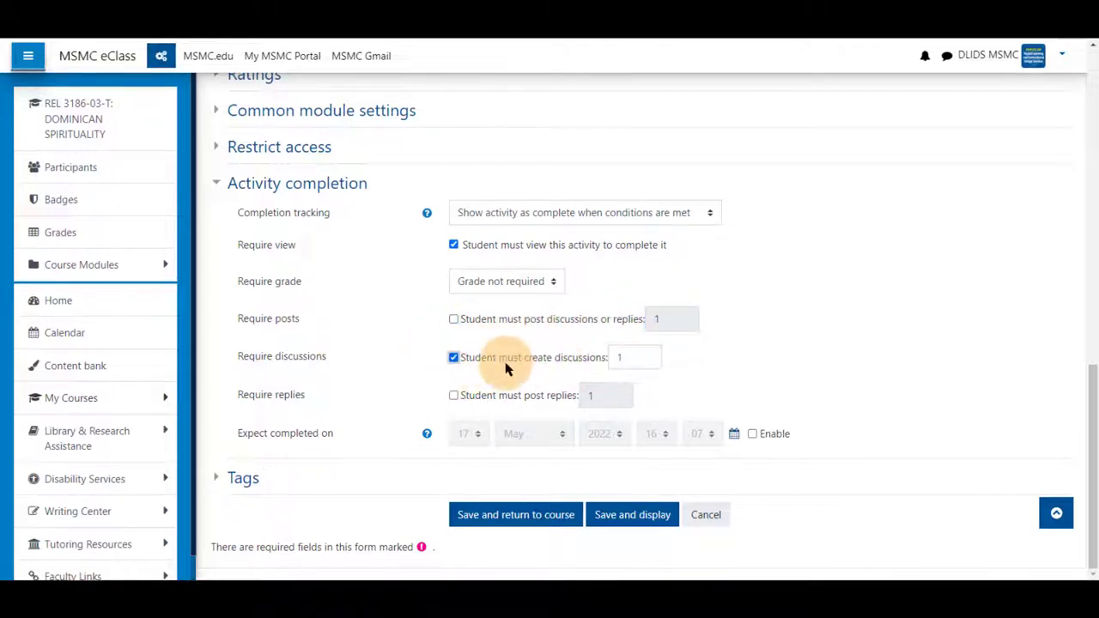
click(453, 395)
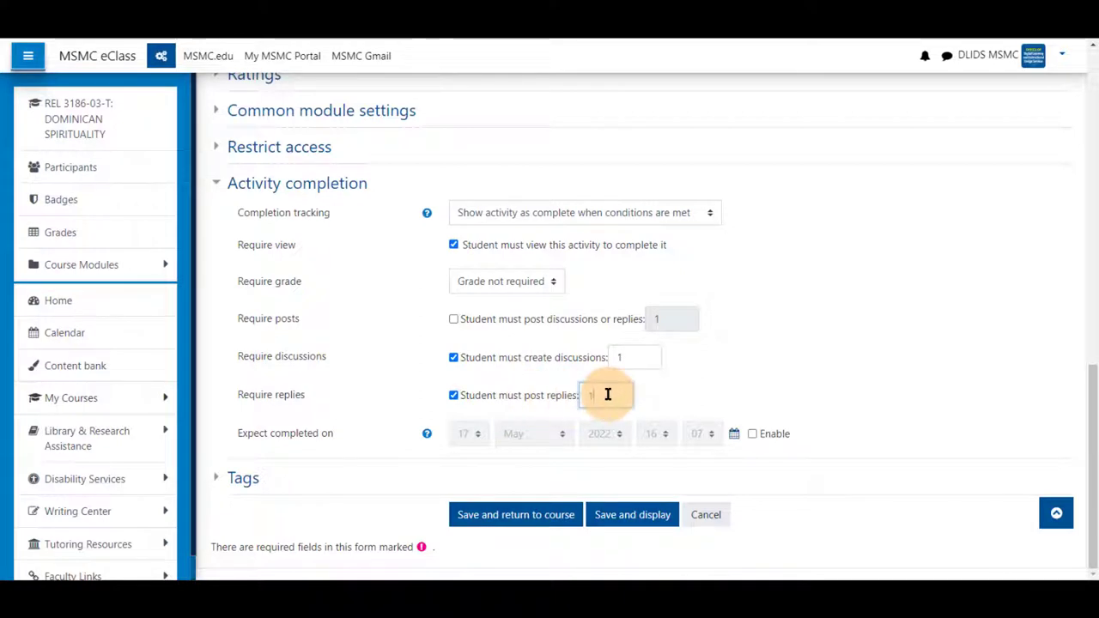
text(3)
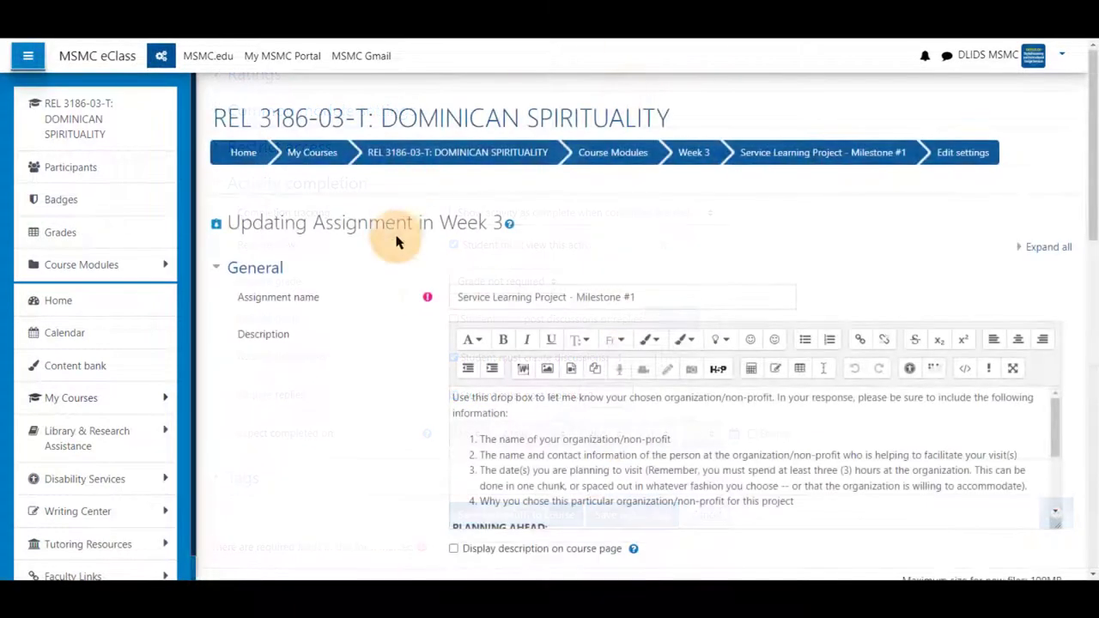
Require both a submission and a received grade for Service Learning Milestone #1 to complete
scroll(down, 3)
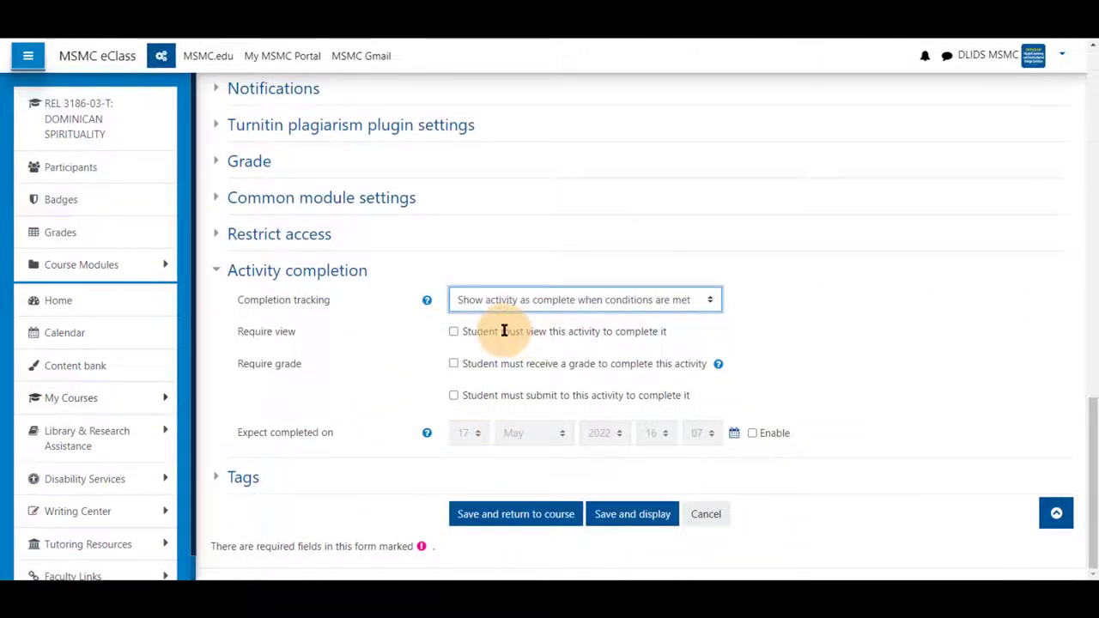
mouse_move(478, 367)
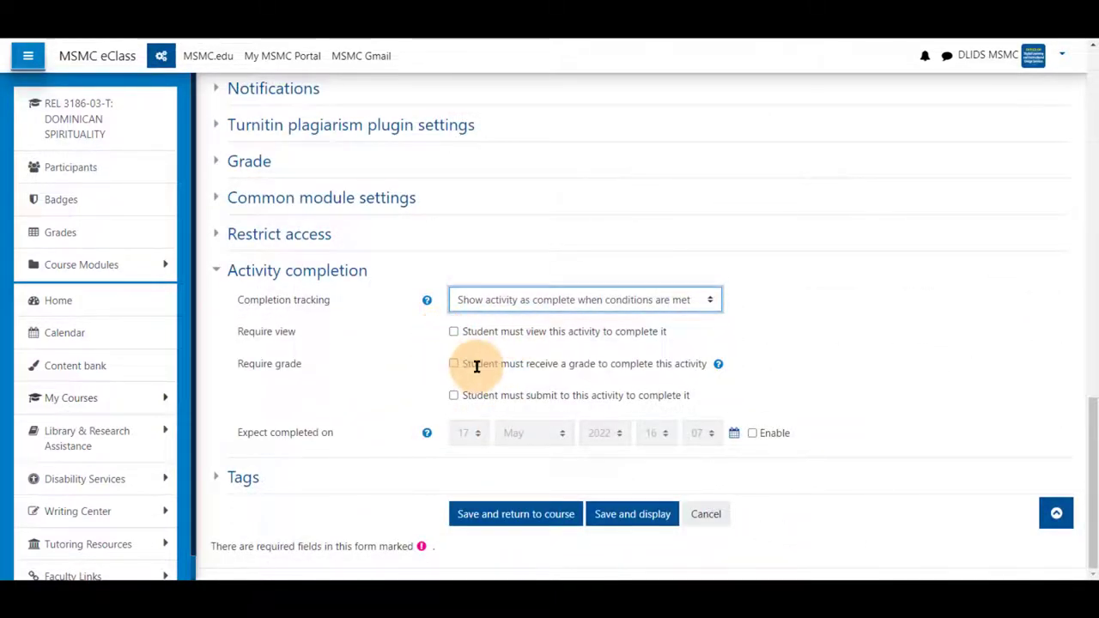
mouse_move(591, 374)
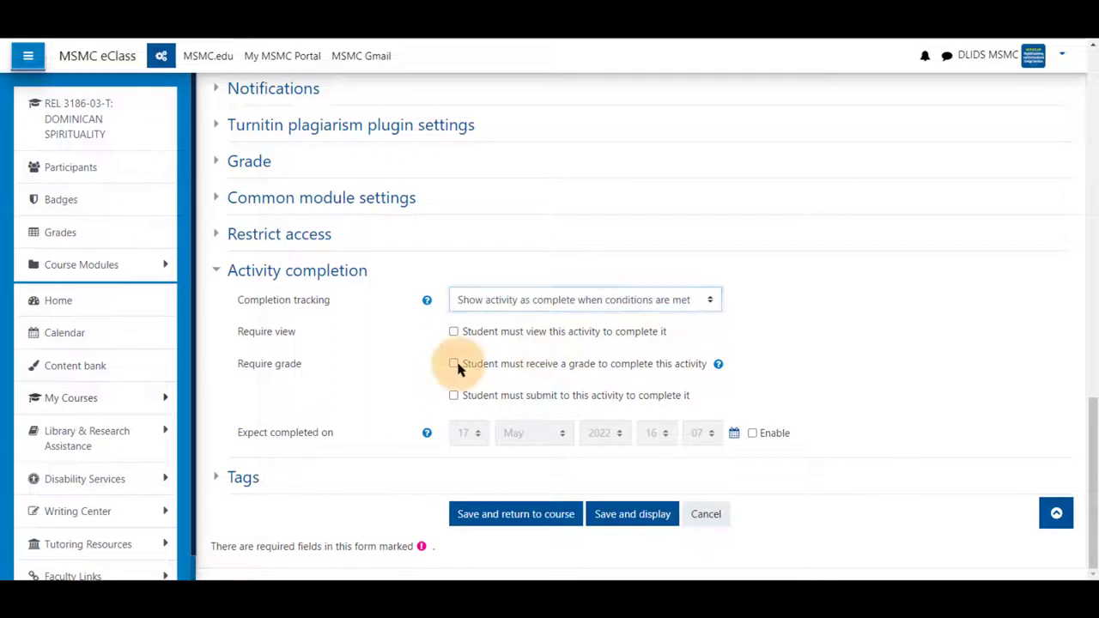
click(453, 364)
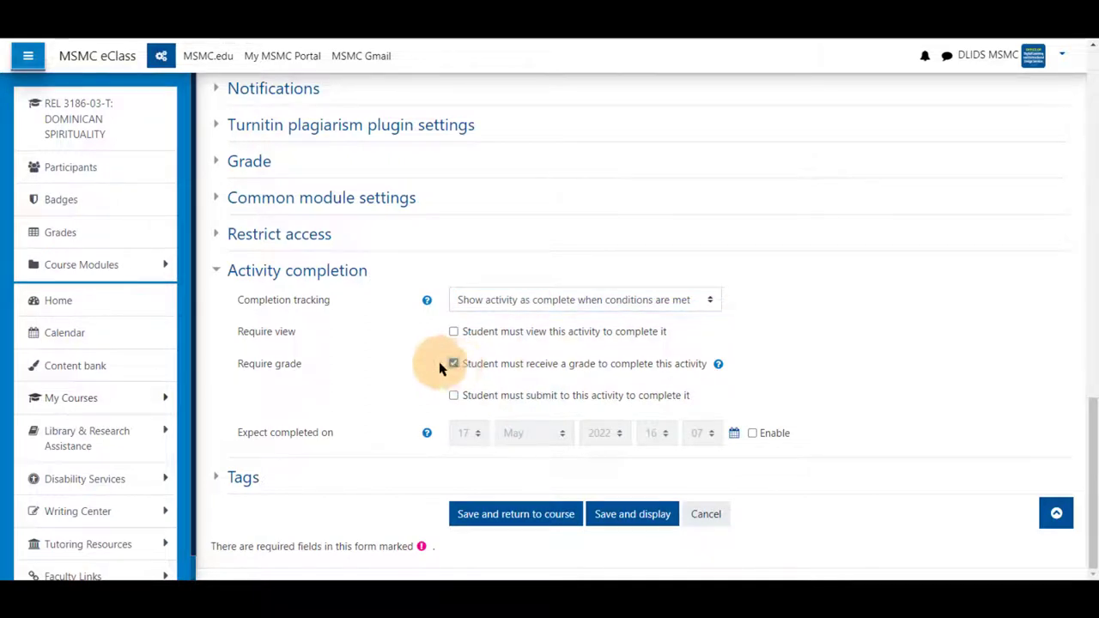
click(453, 364)
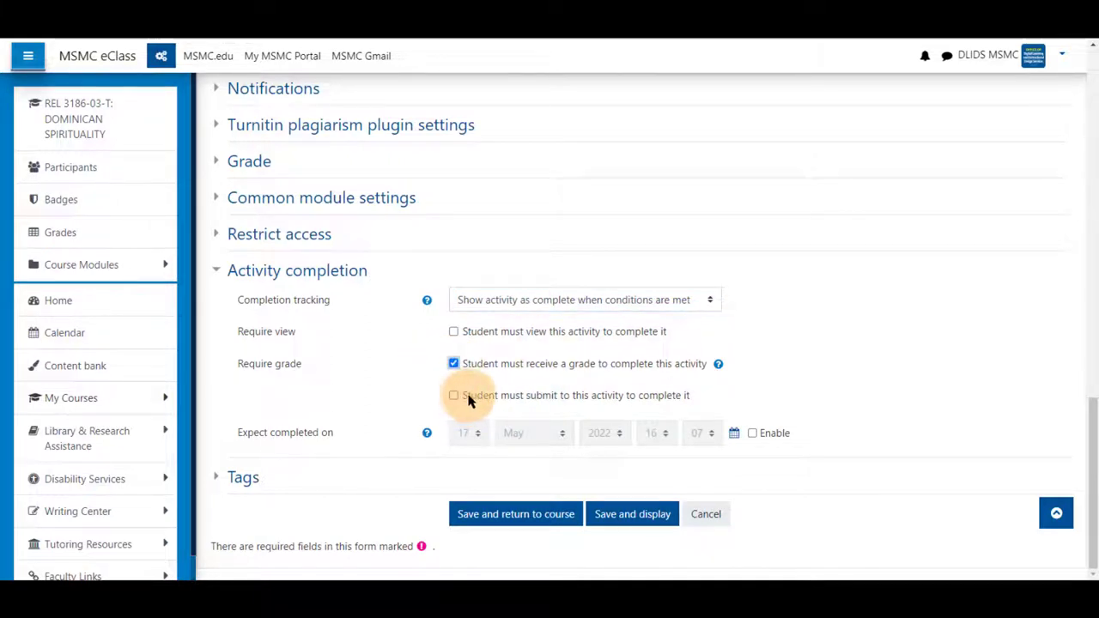
click(453, 395)
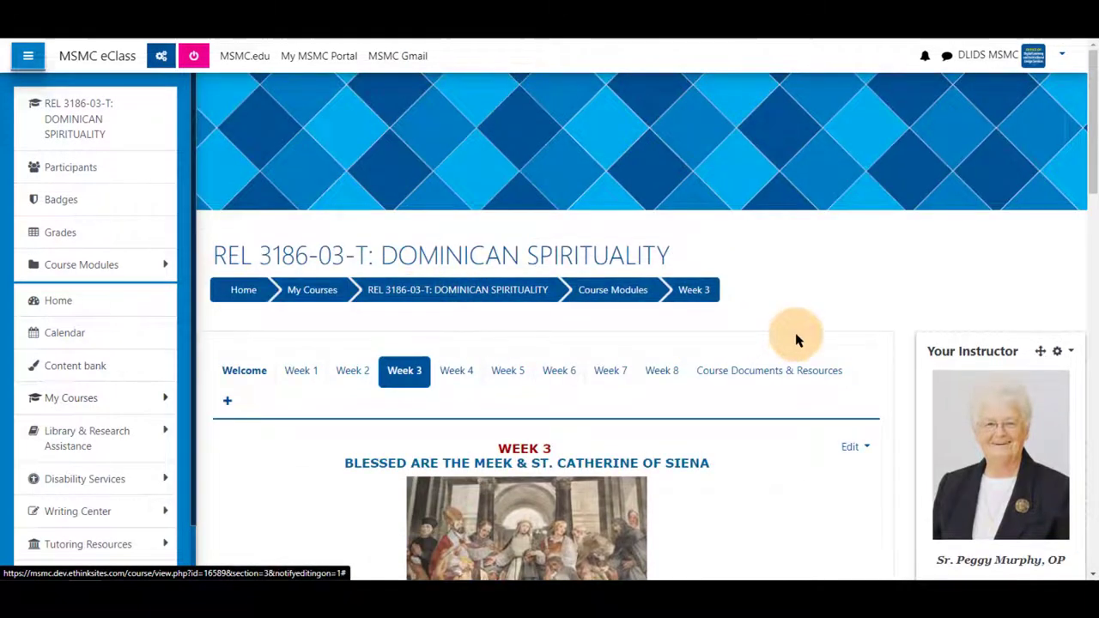
mouse_move(162, 55)
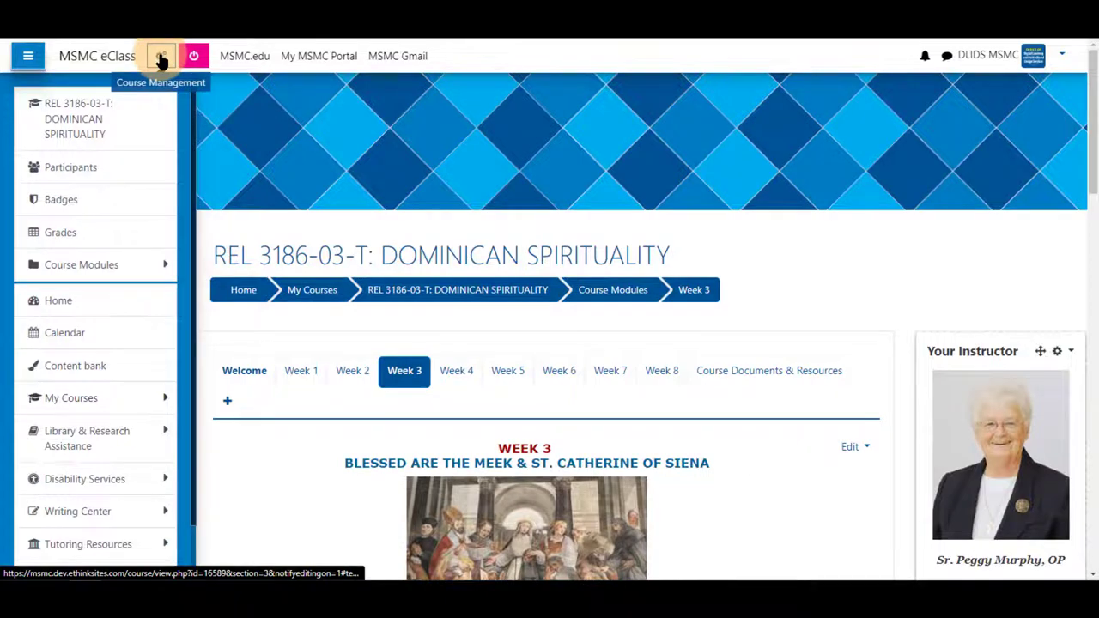
Open the Activity completion report from Course Management and narrow it to one activity type
click(162, 55)
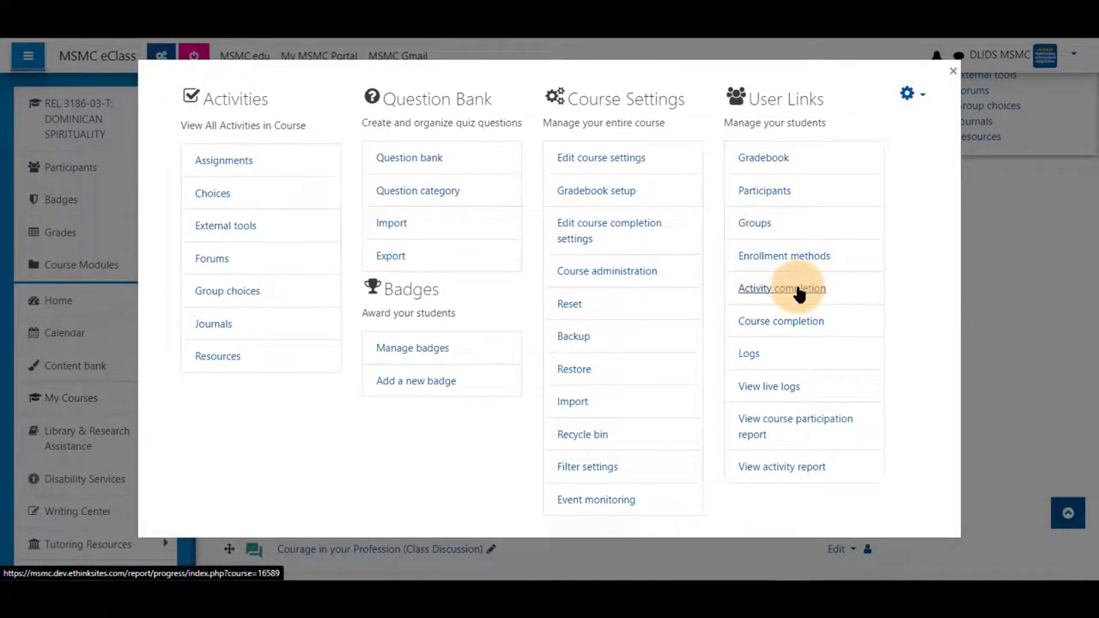
click(781, 289)
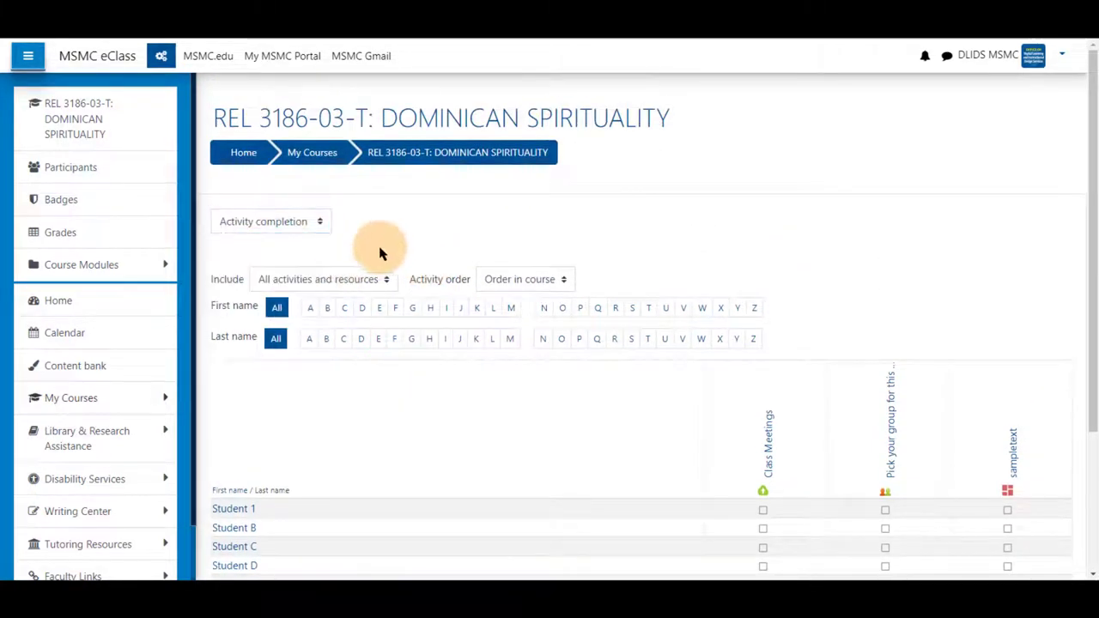
click(323, 278)
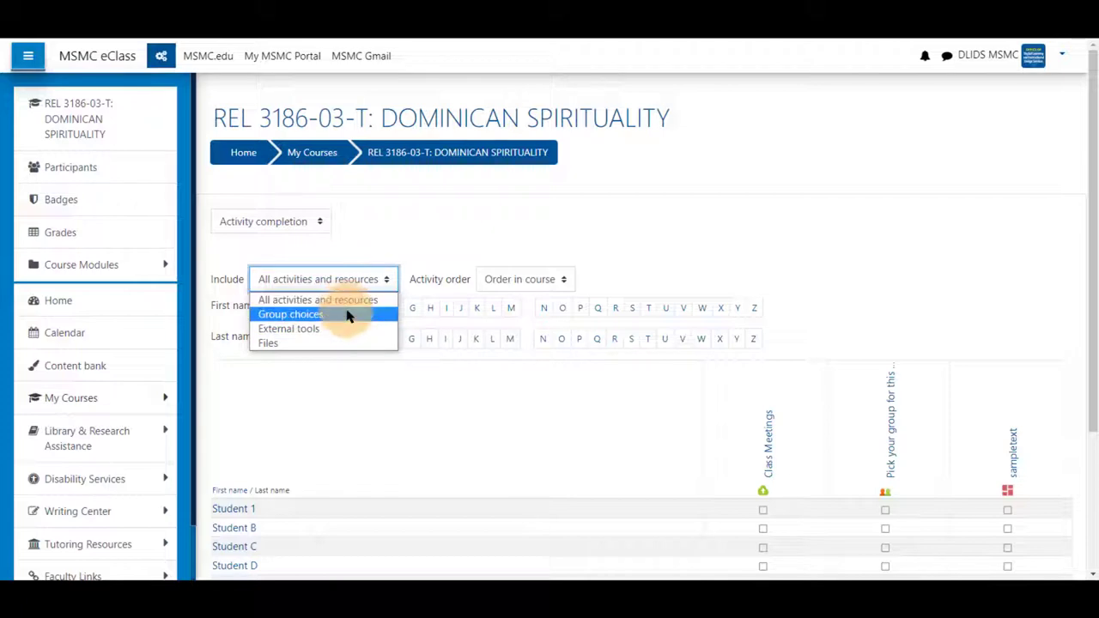
click(525, 278)
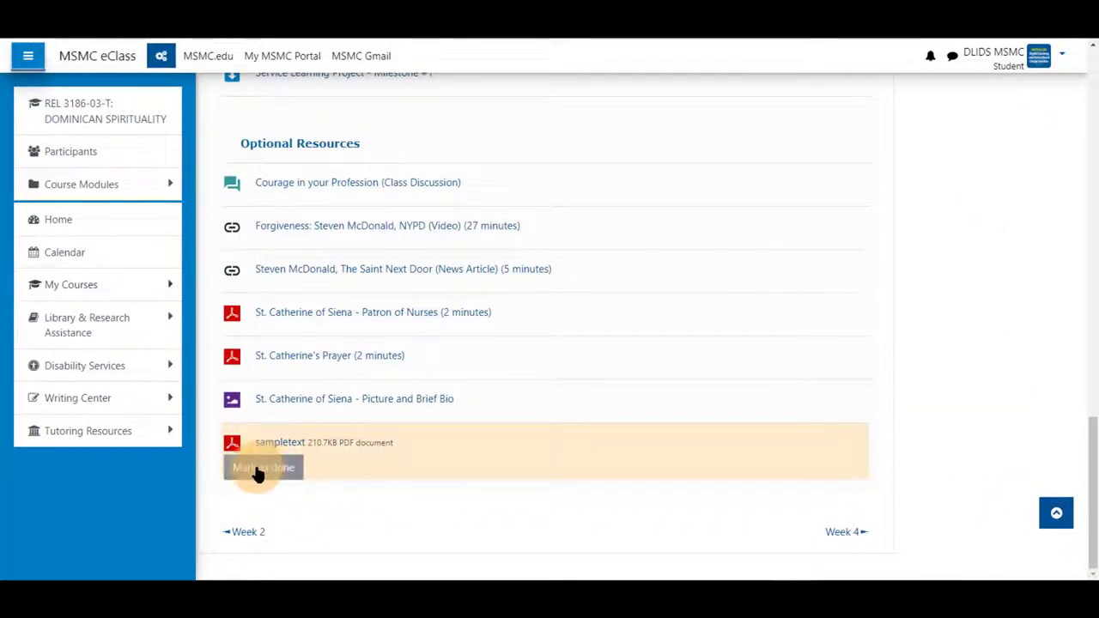
mouse_move(325, 495)
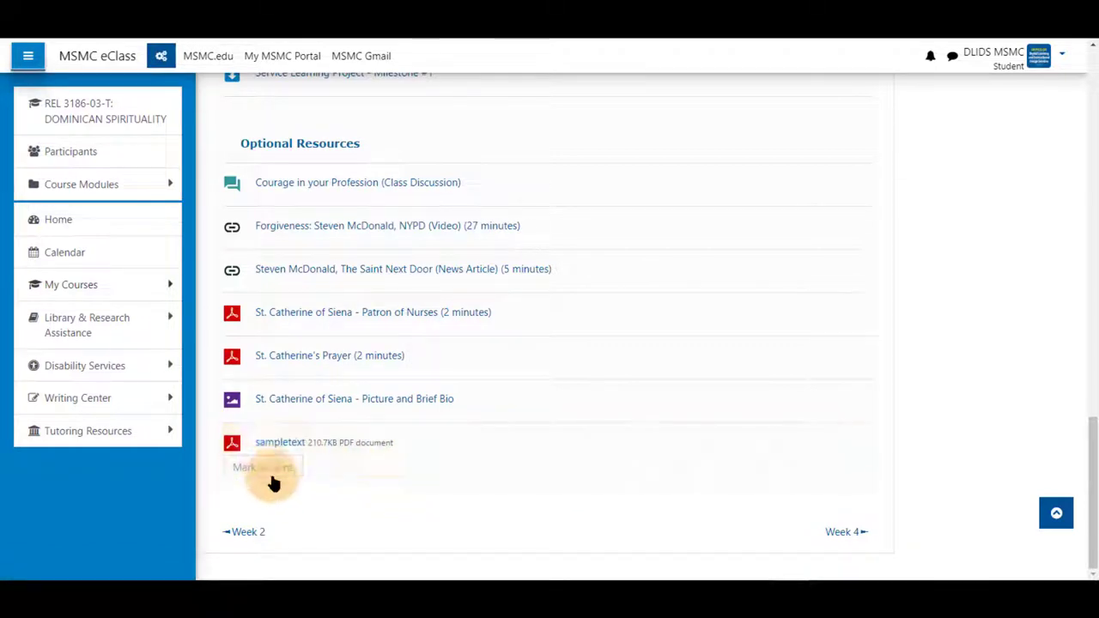
As the student, mark the sampletext document done and submit Service Learning Milestone #1
click(261, 467)
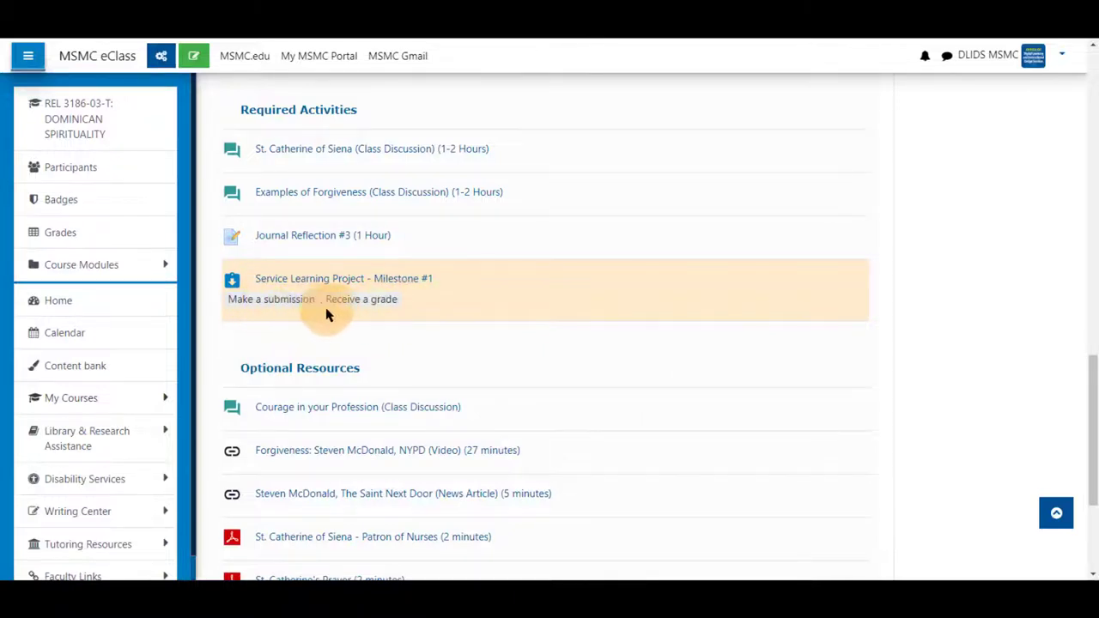
mouse_move(718, 306)
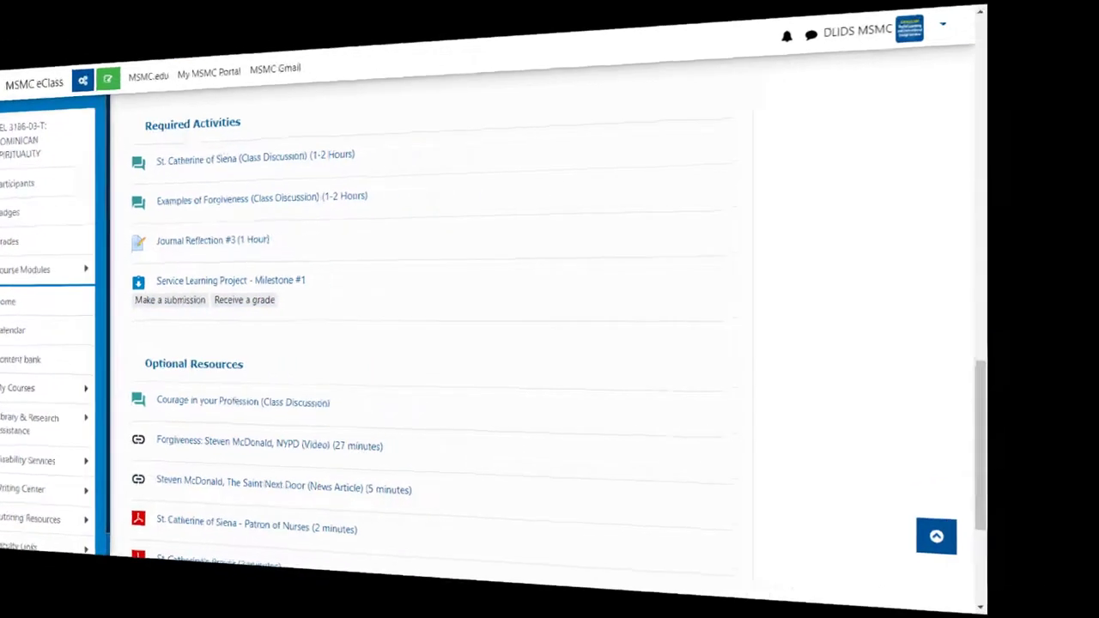
click(230, 280)
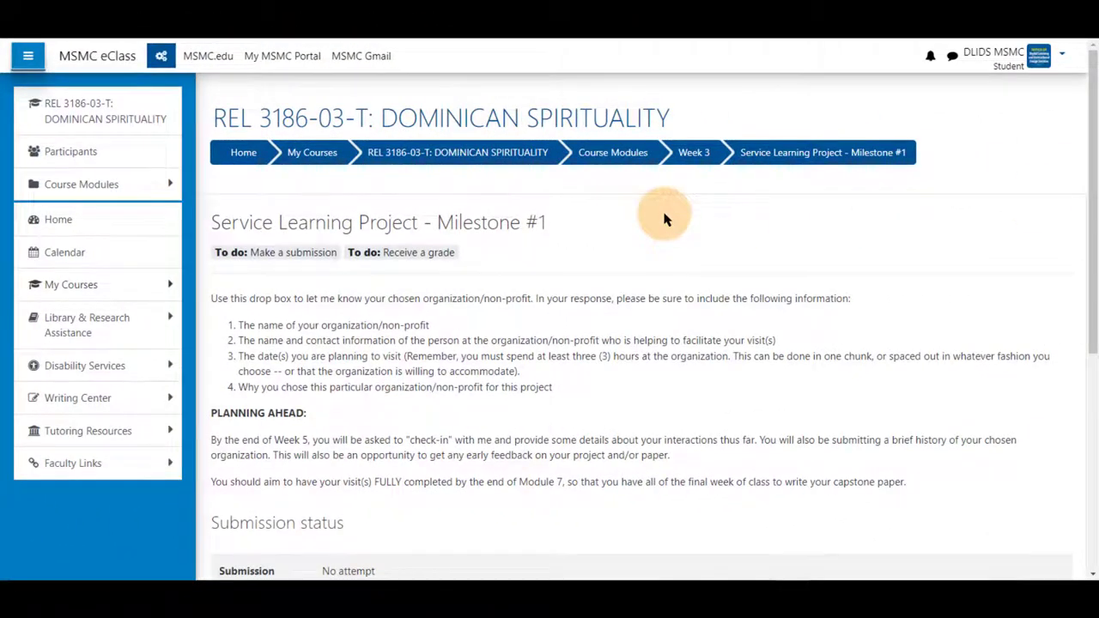
mouse_move(395, 243)
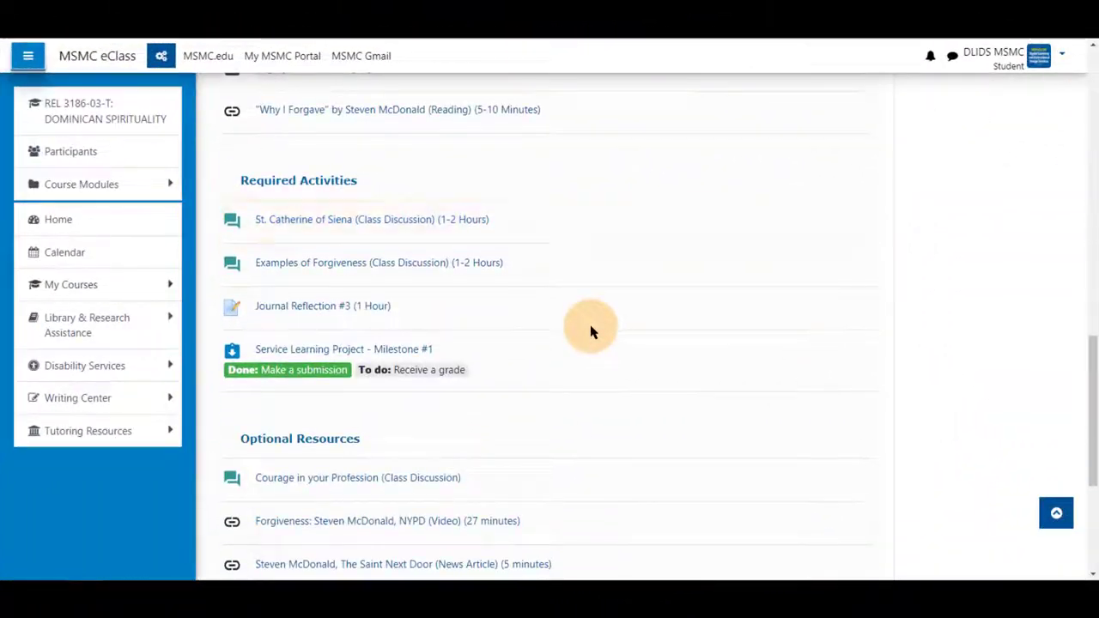
scroll(down, 3)
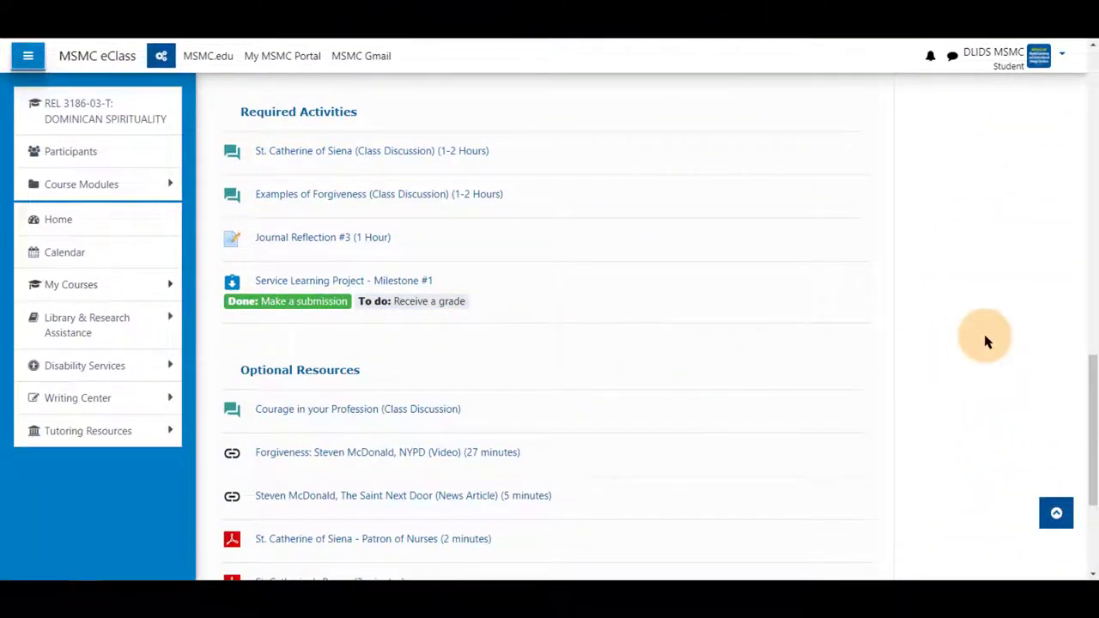